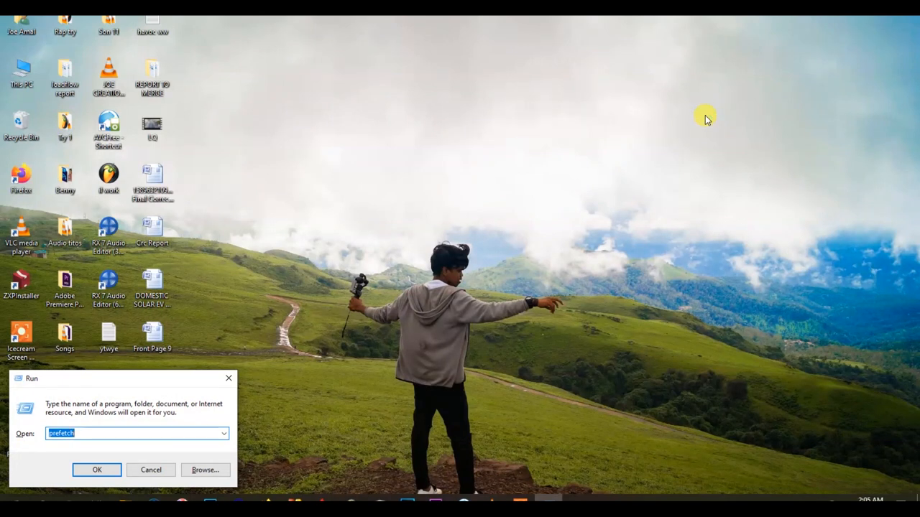
- Enter %temp% in the Windows Run dialog, then close the dialog
{"action": "type", "text": "%temp%"}
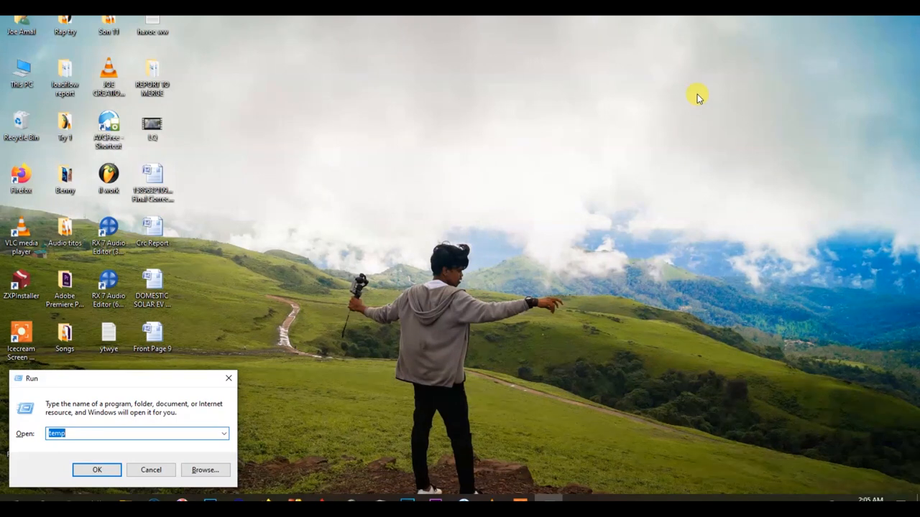
{"action": "mouse_move", "coordinate": [239, 369]}
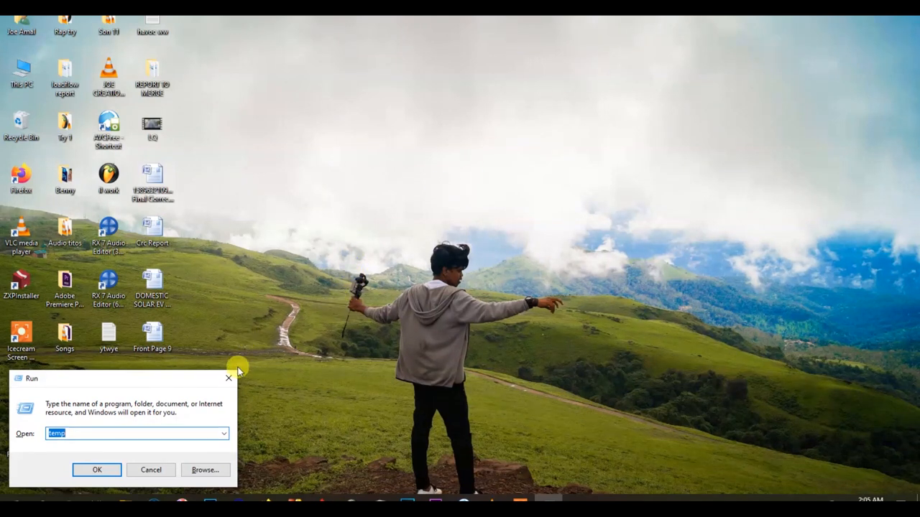
{"action": "left_click", "coordinate": [97, 470]}
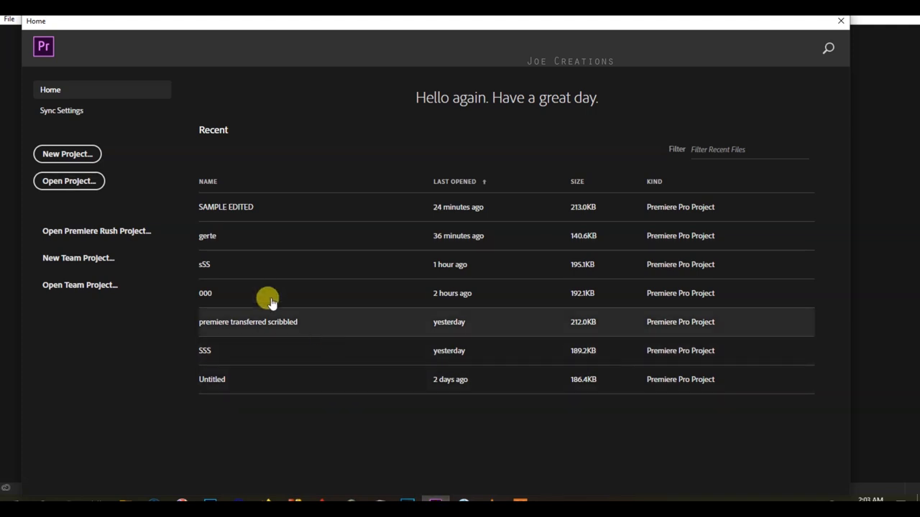
- Create project 'trtrte' with Sequence 01 using the ARRI 1080p 23.976 preset
{"action": "left_click", "coordinate": [67, 154]}
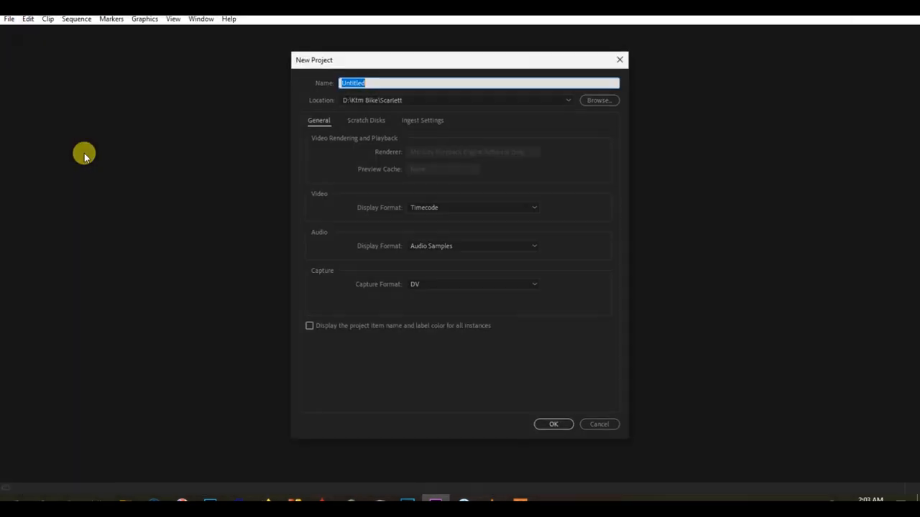
{"action": "type", "text": "trtrt"}
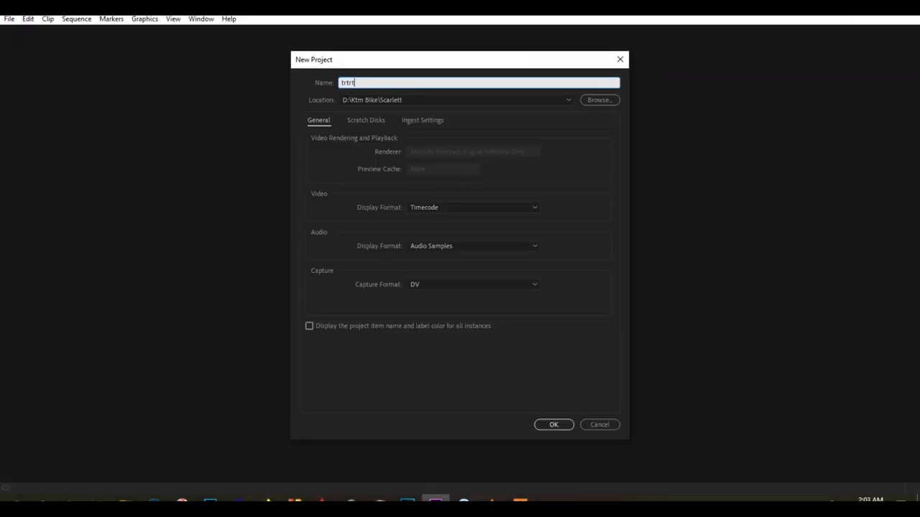
{"action": "left_click", "coordinate": [553, 424]}
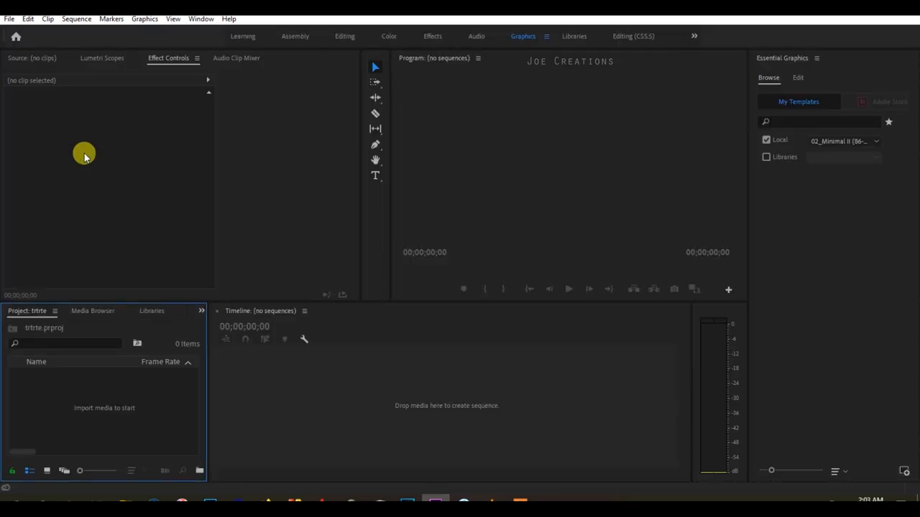
{"action": "left_click", "coordinate": [10, 19]}
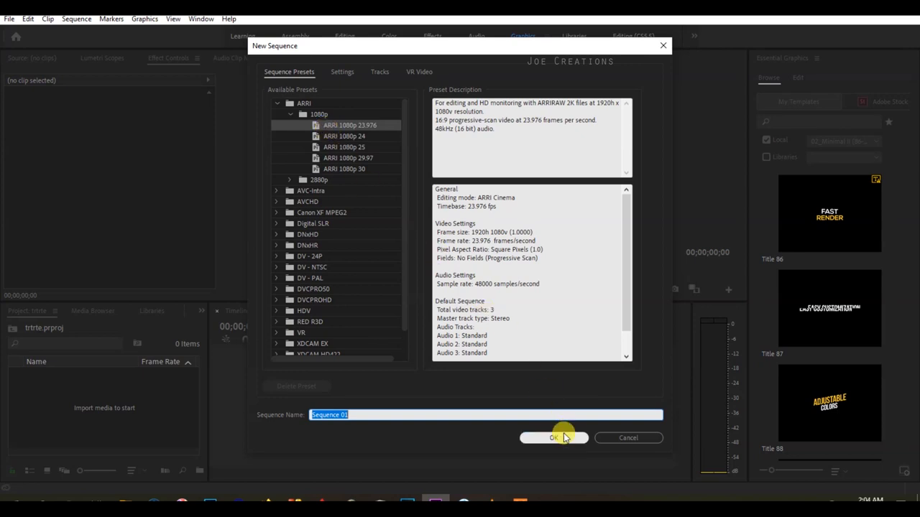
{"action": "left_click", "coordinate": [554, 437]}
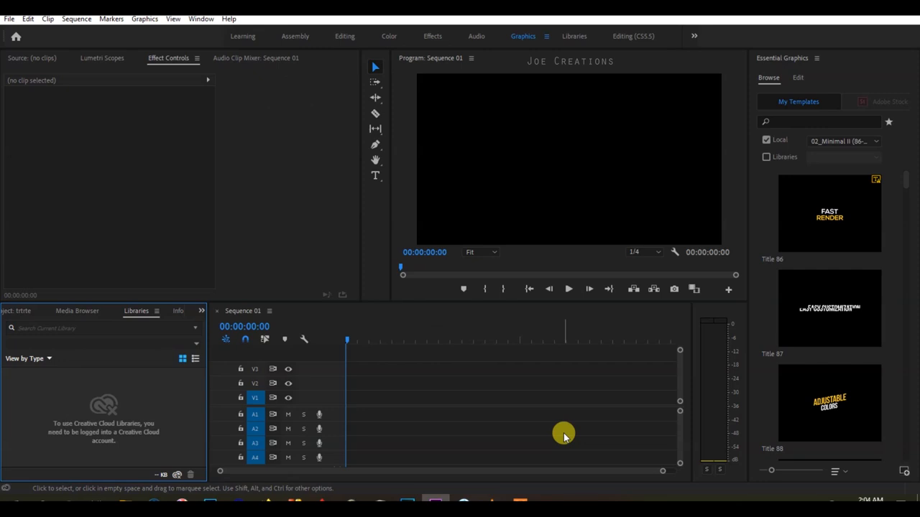
{"action": "mouse_move", "coordinate": [561, 433]}
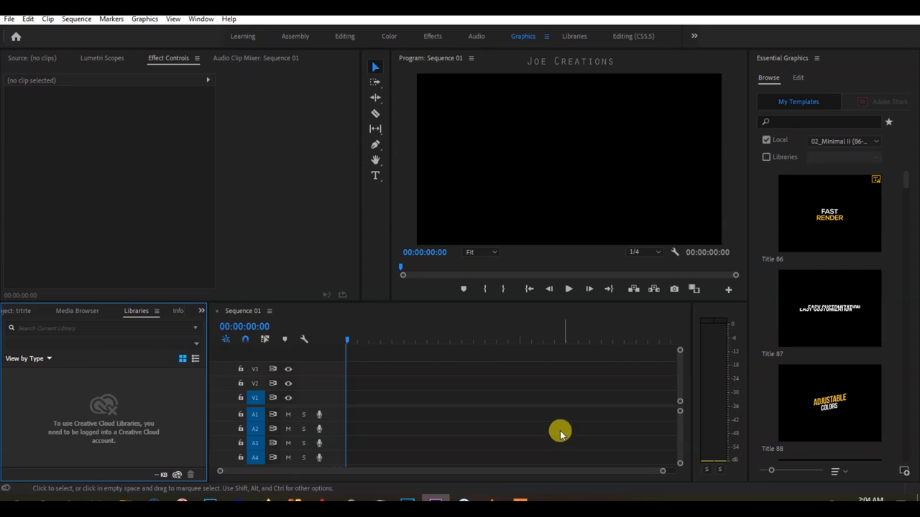
- Import 170609_A_Delhi_025 and Jama Masjid 016 from WIDE SHOTS onto Sequence 01
{"action": "left_click", "coordinate": [27, 311]}
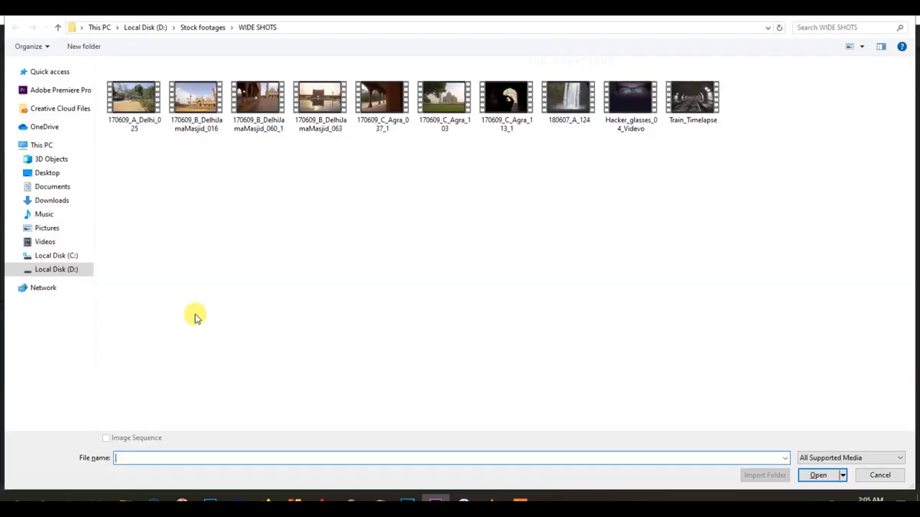
{"action": "left_click", "coordinate": [818, 476]}
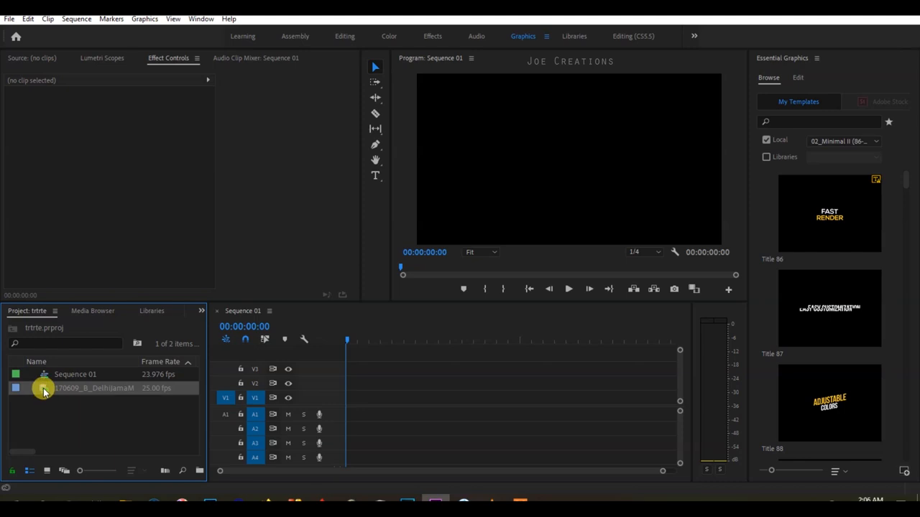
{"action": "left_click_drag", "start_coordinate": [44, 388], "coordinate": [342, 399]}
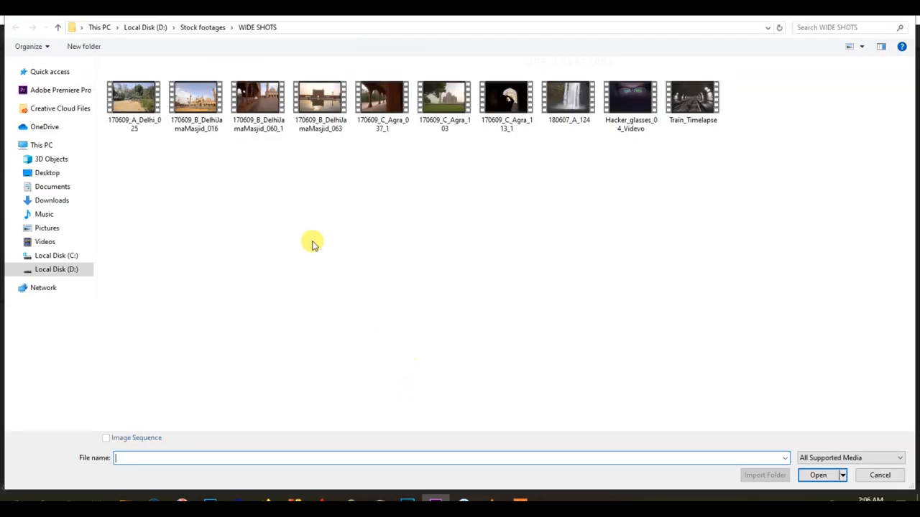
{"action": "left_click", "coordinate": [195, 97]}
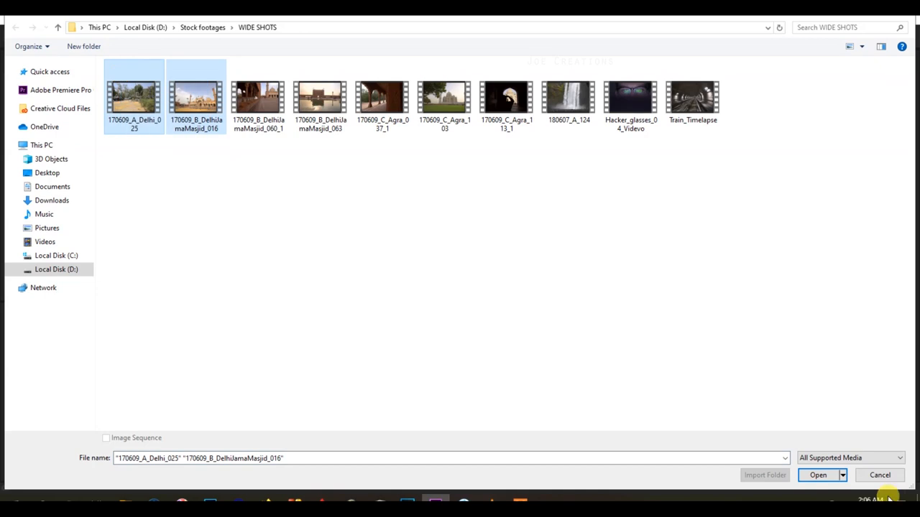
{"action": "left_click", "coordinate": [817, 475]}
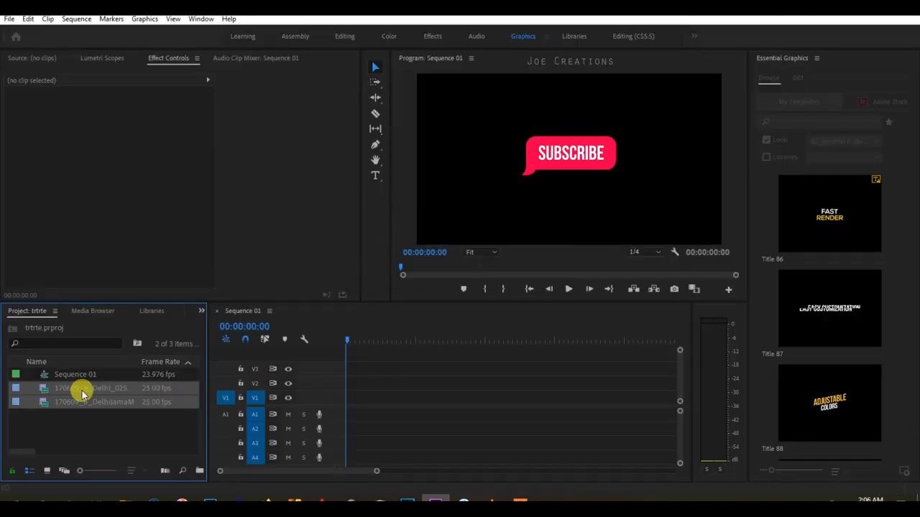
{"action": "left_click_drag", "start_coordinate": [83, 392], "coordinate": [381, 399]}
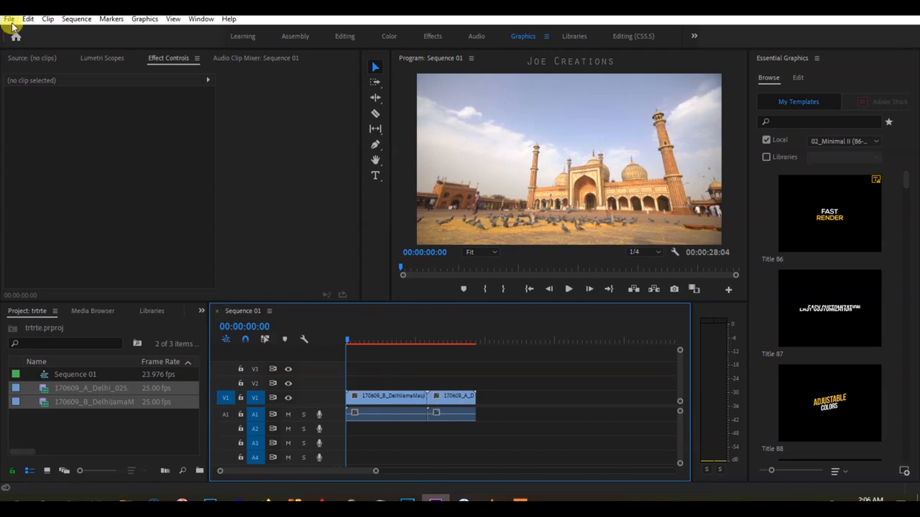
- Create Sequence 02 and scrub through Sequence 01's clips
{"action": "left_click", "coordinate": [9, 18]}
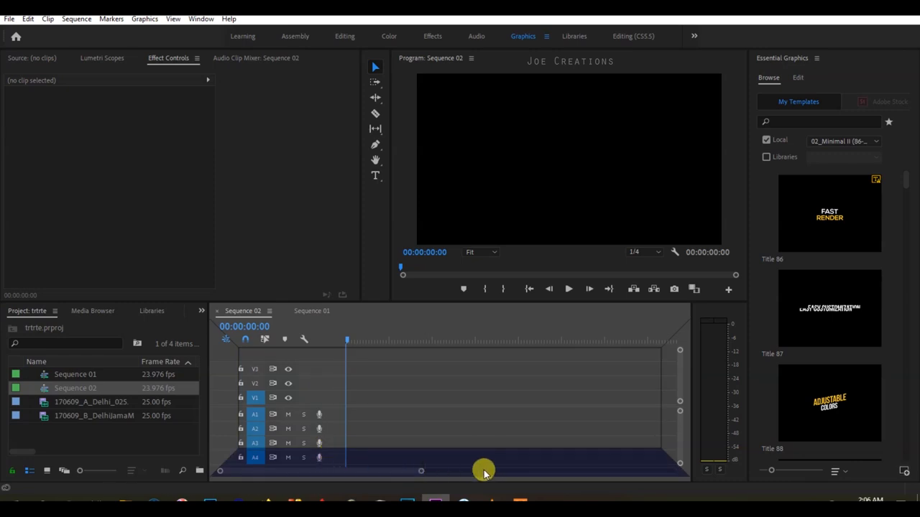
{"action": "mouse_move", "coordinate": [459, 463]}
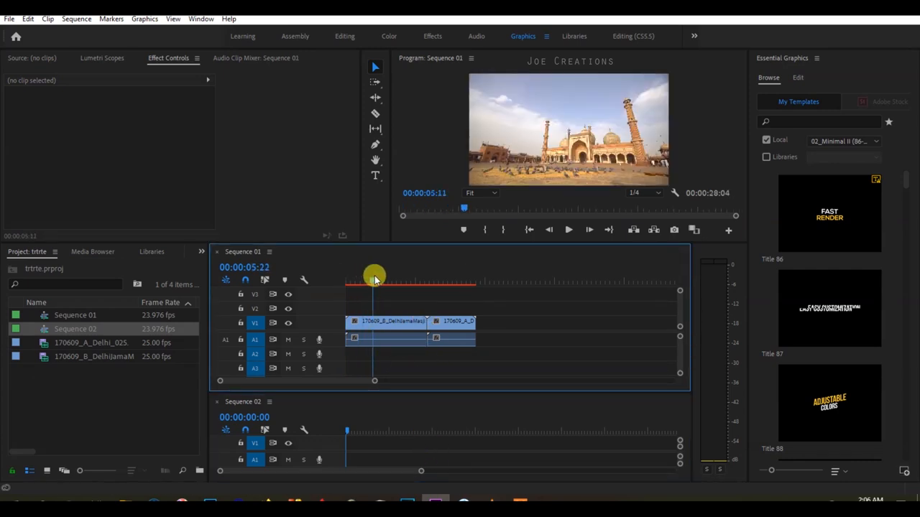
{"action": "left_click_drag", "start_coordinate": [374, 279], "coordinate": [370, 440]}
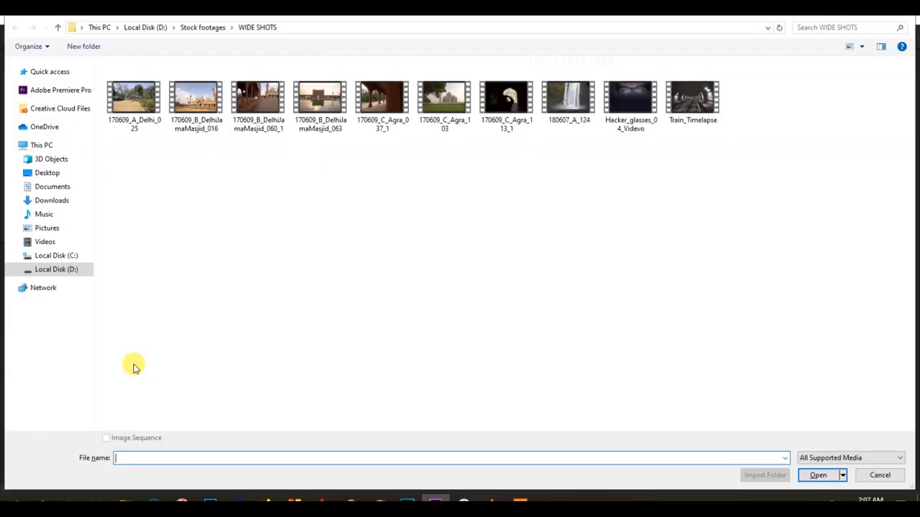
{"action": "mouse_move", "coordinate": [178, 171]}
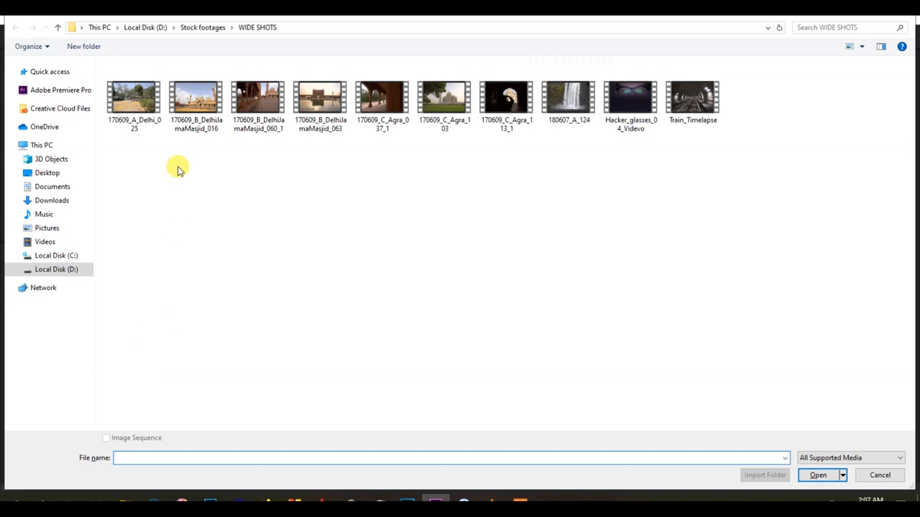
- Import the 50 fps Jama Masjid 063 clip and place it on the timeline
{"action": "left_click", "coordinate": [319, 97]}
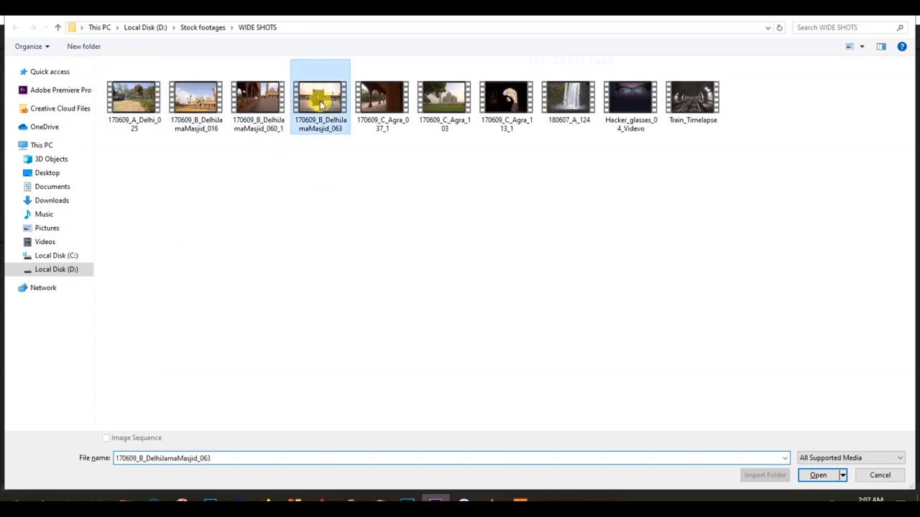
{"action": "left_click", "coordinate": [817, 475]}
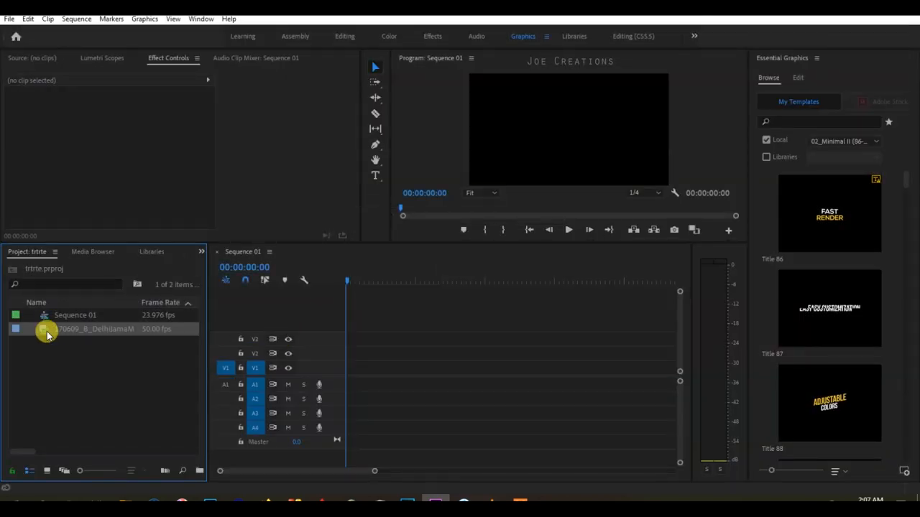
{"action": "left_click_drag", "start_coordinate": [47, 329], "coordinate": [369, 366]}
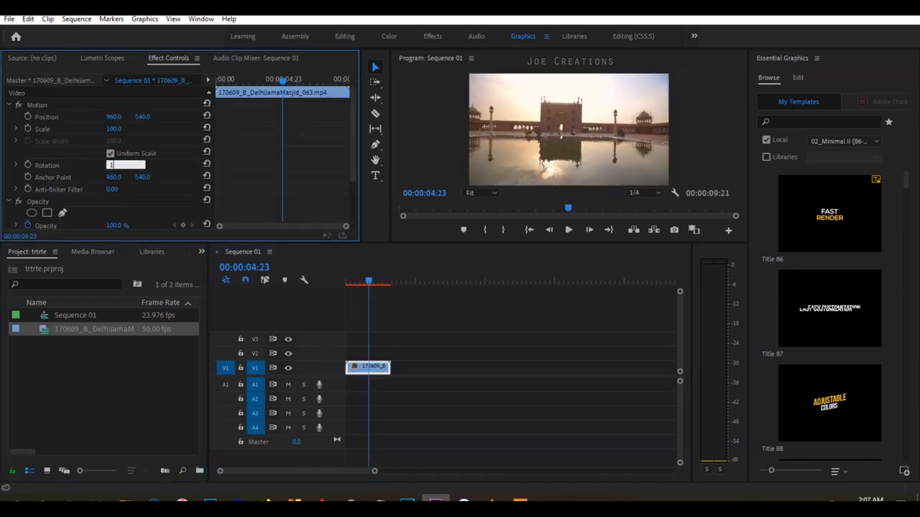
- Set the clip's rotation to 18, then return it to zero
{"action": "type", "text": "180.0°"}
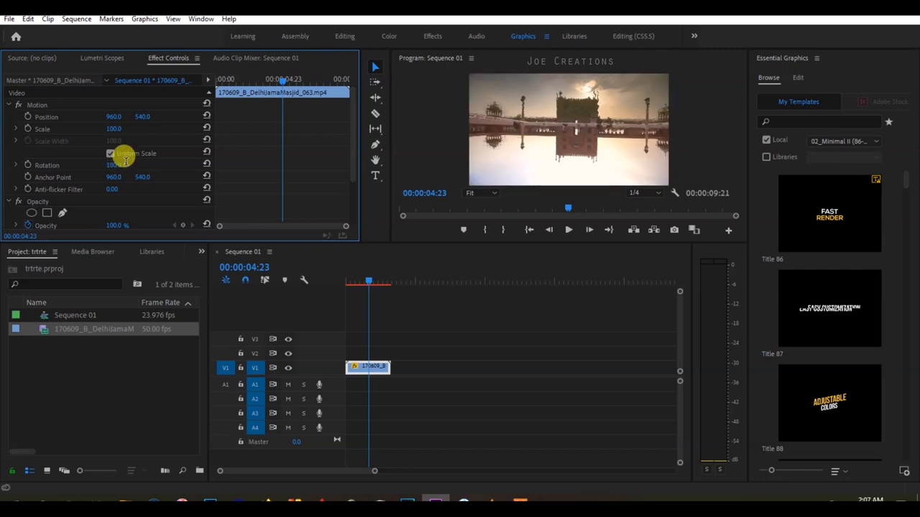
{"action": "double_click", "coordinate": [126, 165]}
{"action": "type", "text": "0"}
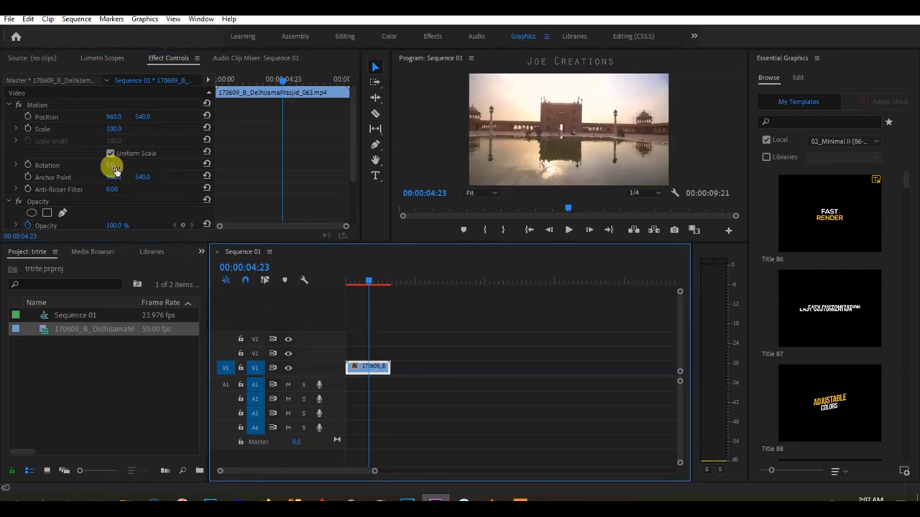
{"action": "left_click", "coordinate": [125, 165]}
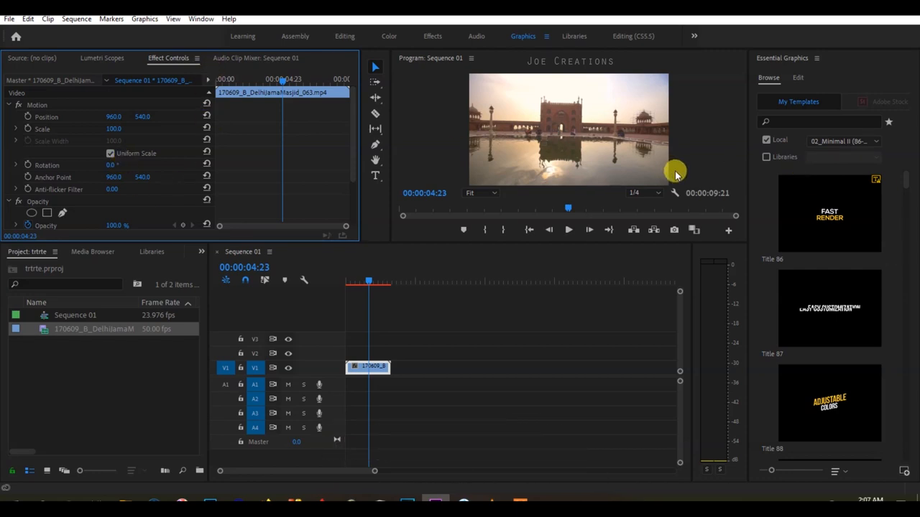
{"action": "mouse_move", "coordinate": [661, 126]}
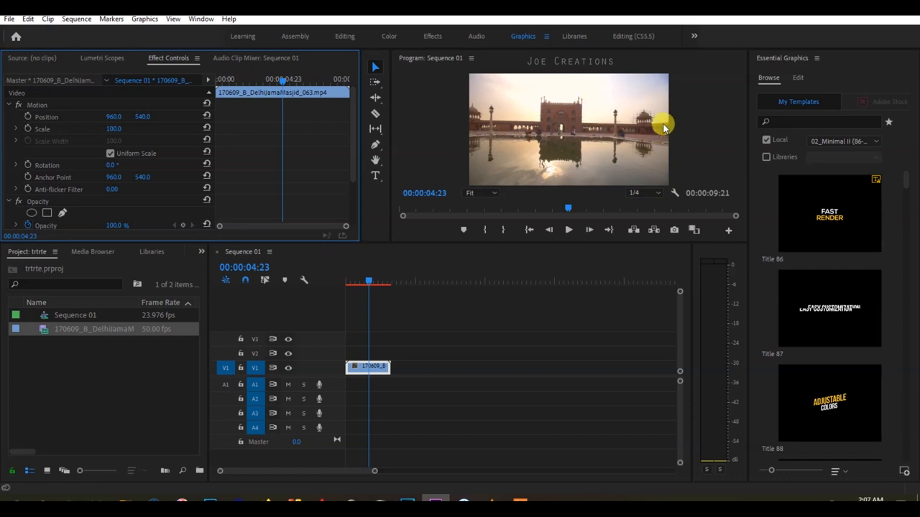
{"action": "mouse_move", "coordinate": [469, 115]}
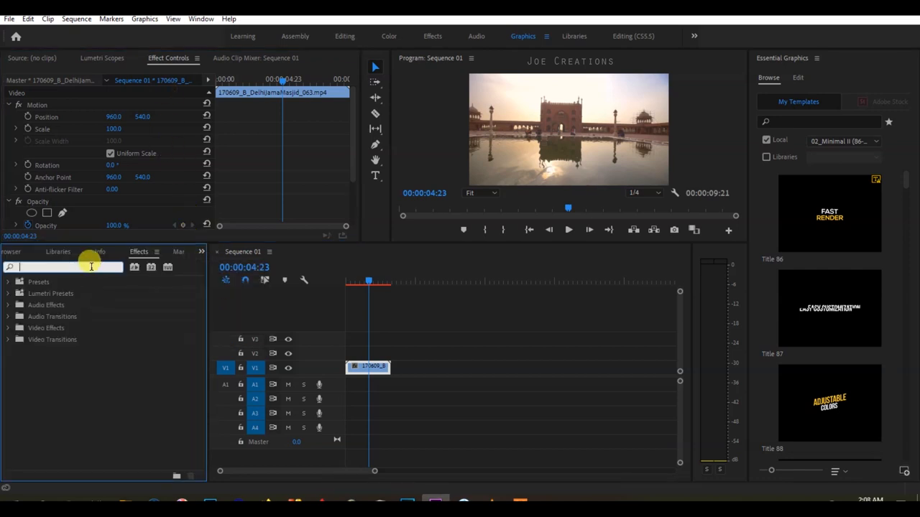
- Search 'ho' in Effects and apply Horizontal Flip to the mosque clip
{"action": "type", "text": "horiz"}
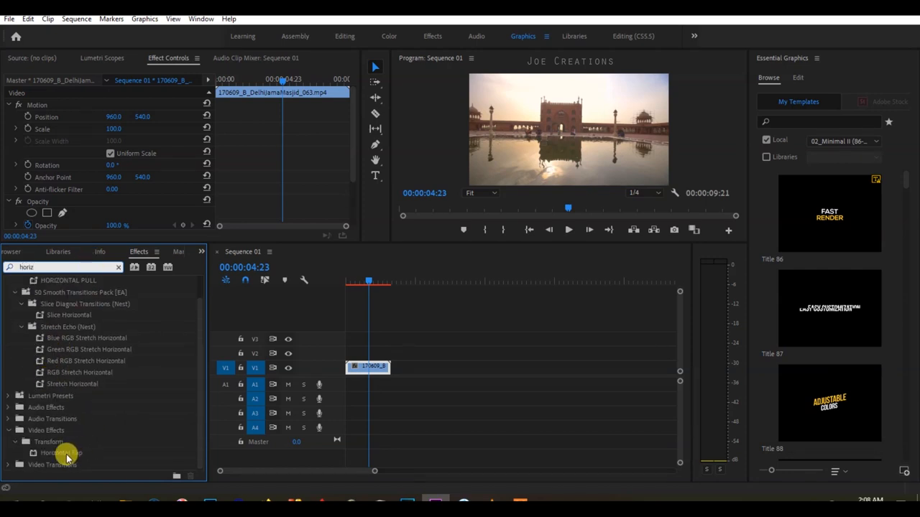
{"action": "left_click_drag", "start_coordinate": [61, 453], "coordinate": [373, 368]}
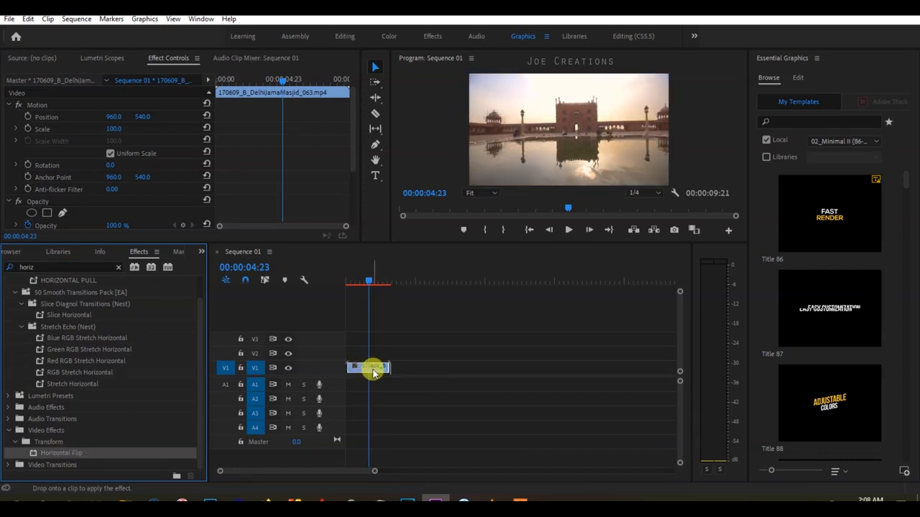
{"action": "left_click_drag", "start_coordinate": [61, 453], "coordinate": [368, 368]}
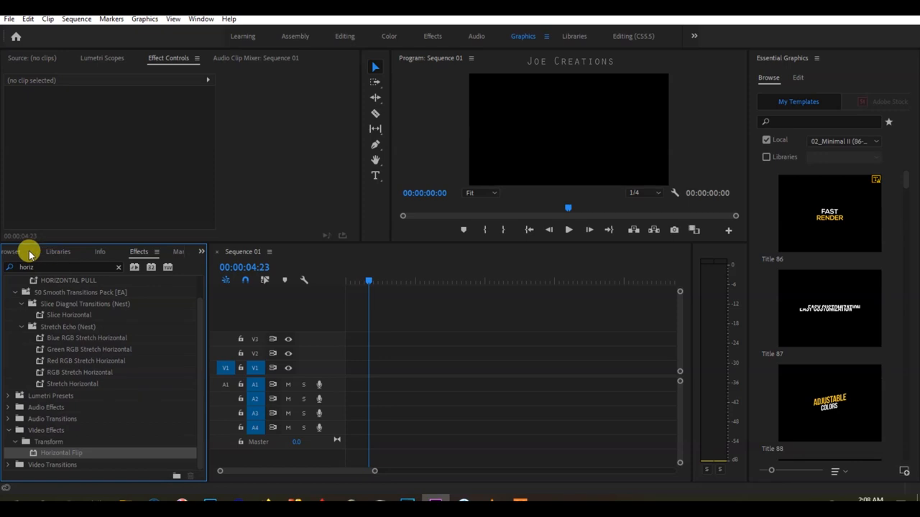
- Import DelhiJamaMasjid_060_1, scrub through it on the timeline, and select the clip
{"action": "left_click", "coordinate": [48, 252]}
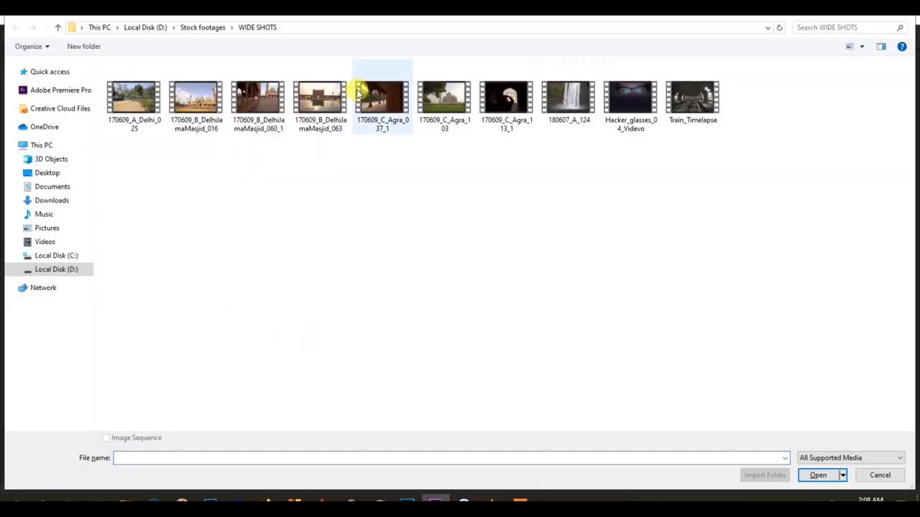
{"action": "left_click", "coordinate": [818, 475]}
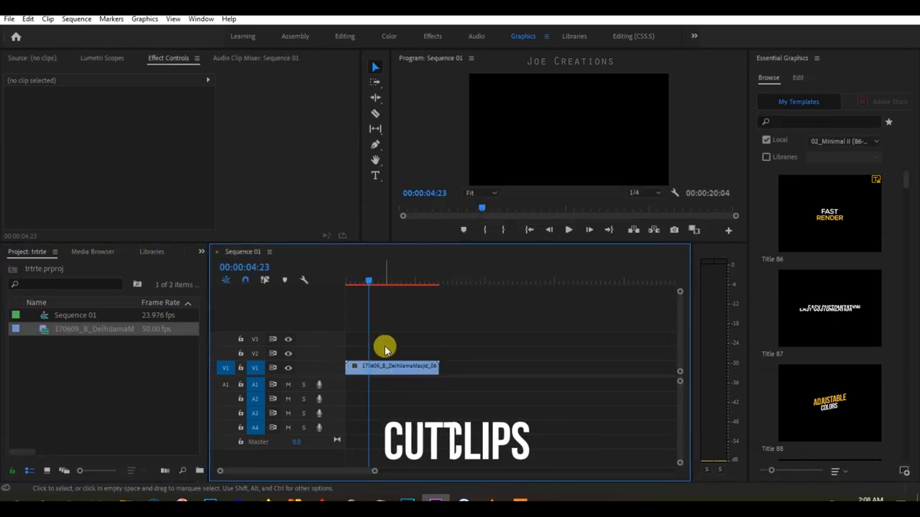
{"action": "left_click", "coordinate": [362, 281]}
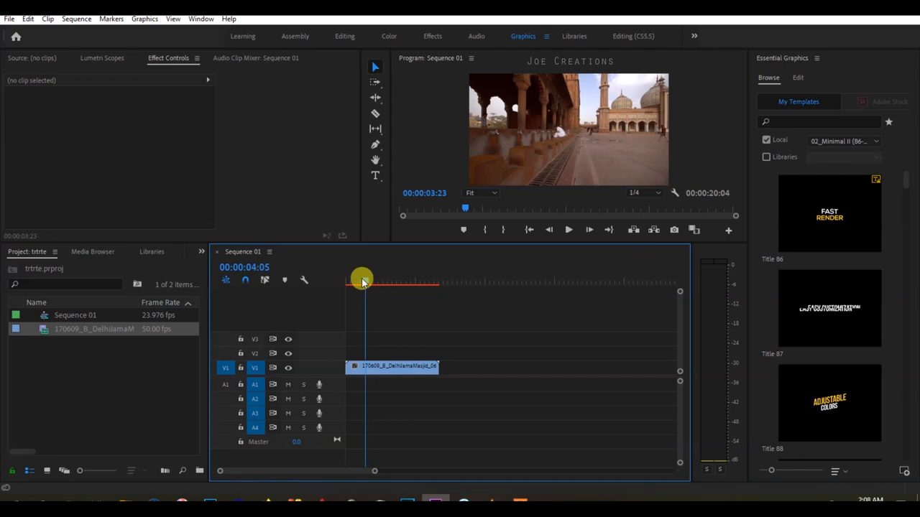
{"action": "left_click_drag", "start_coordinate": [363, 280], "coordinate": [357, 280]}
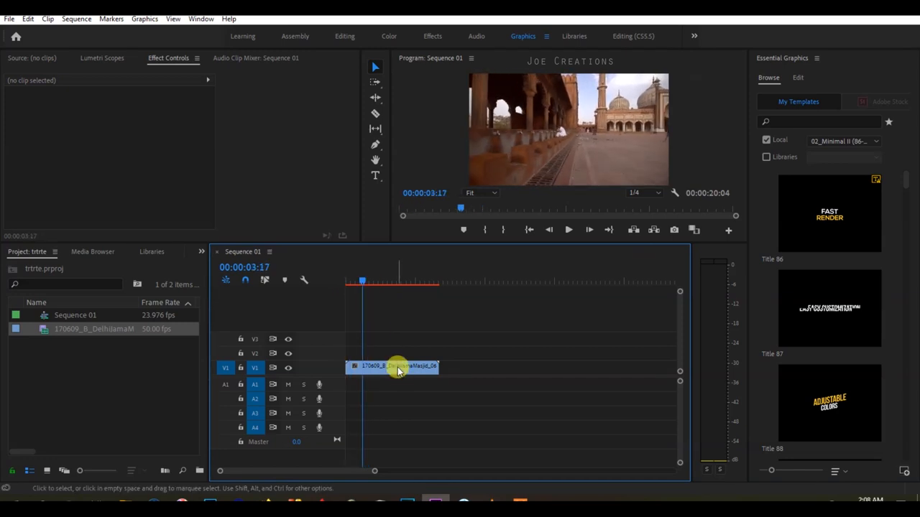
{"action": "left_click", "coordinate": [394, 367]}
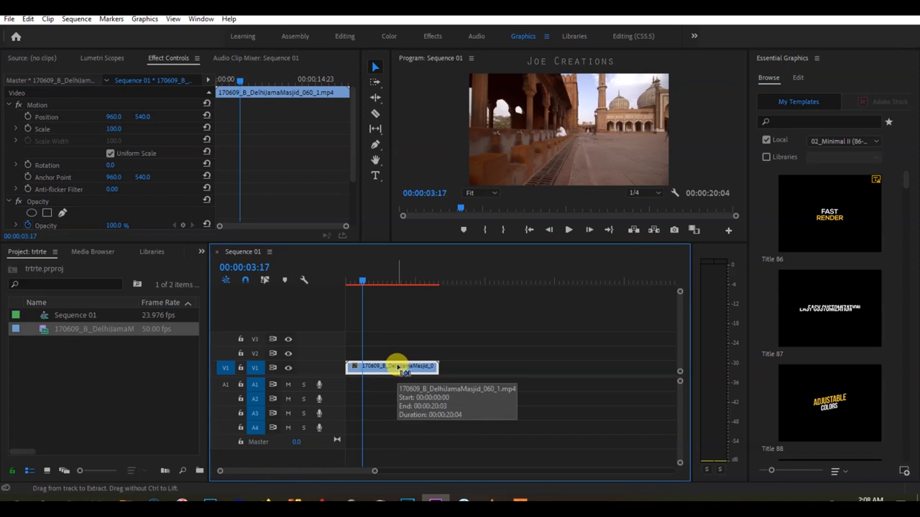
{"action": "left_click", "coordinate": [398, 367]}
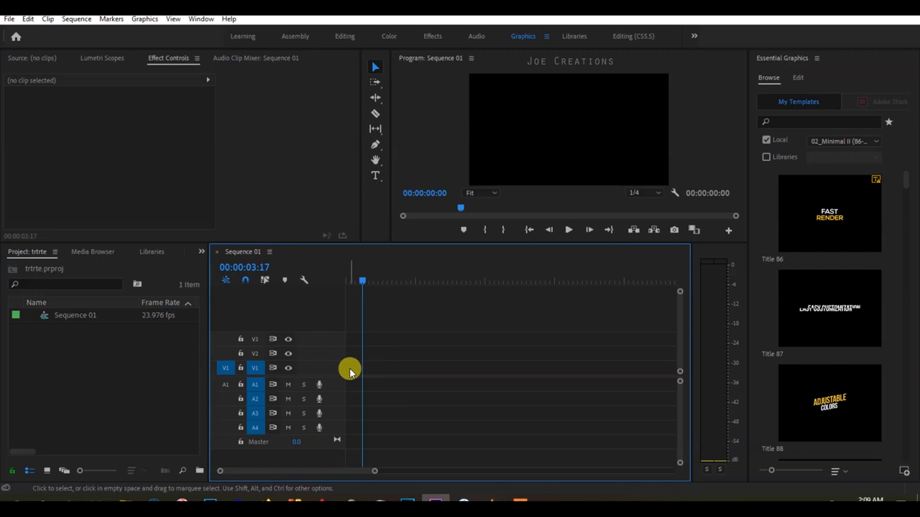
- Undo, then import SAMPLE AUDIO.wav and 170609_A_Delhi_025 from D:\Youtube Works
{"action": "key", "text": "ctrl+z"}
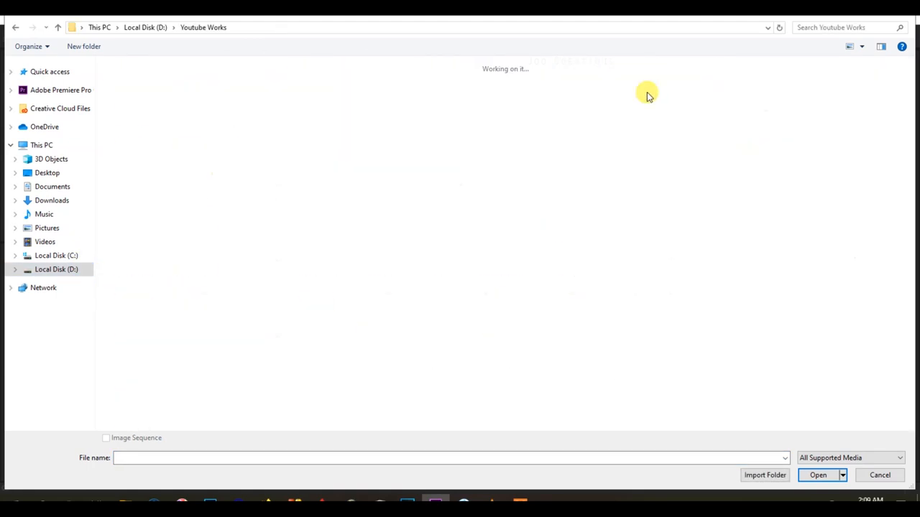
{"action": "left_click", "coordinate": [818, 475]}
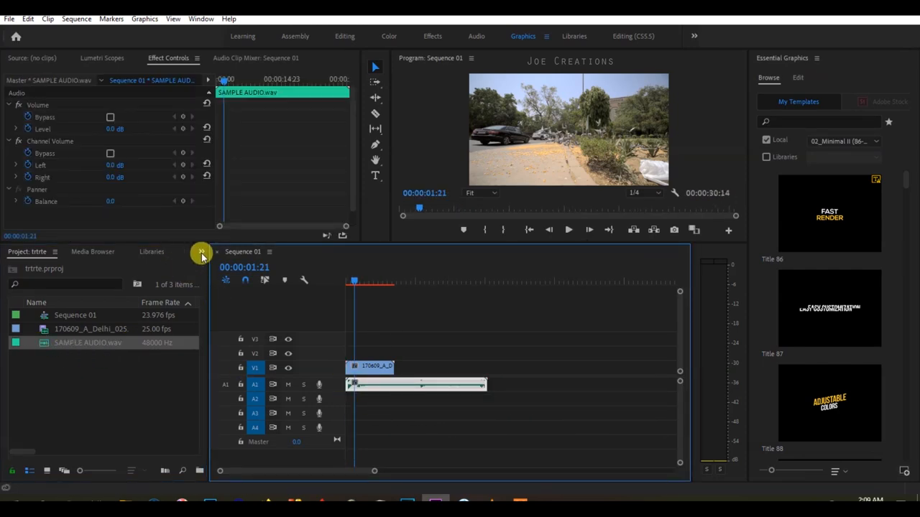
- Apply the Exponential Fade audio crossfade to the sample audio clip
{"action": "left_click", "coordinate": [138, 251]}
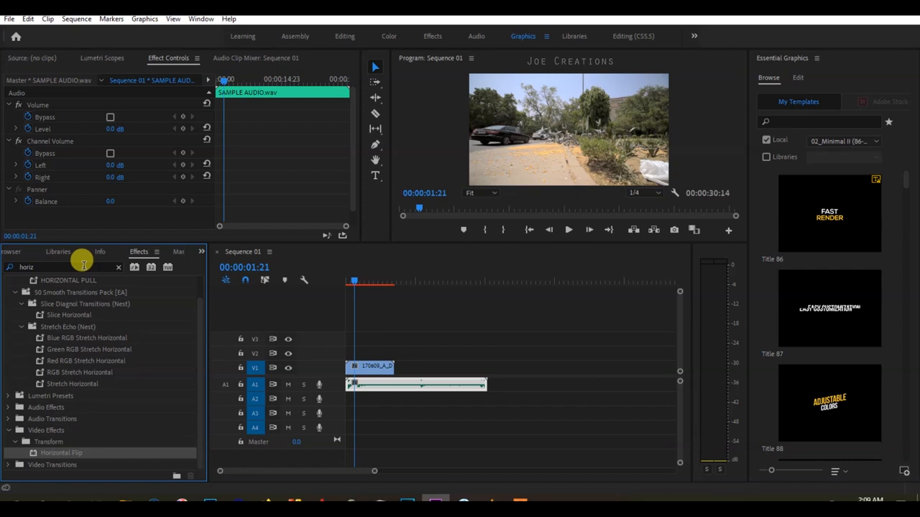
{"action": "left_click", "coordinate": [117, 267]}
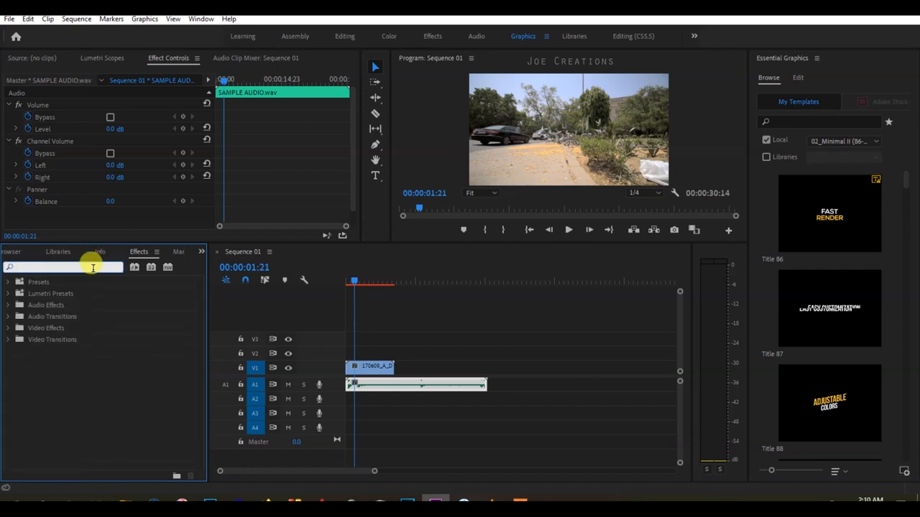
{"action": "left_click", "coordinate": [7, 316]}
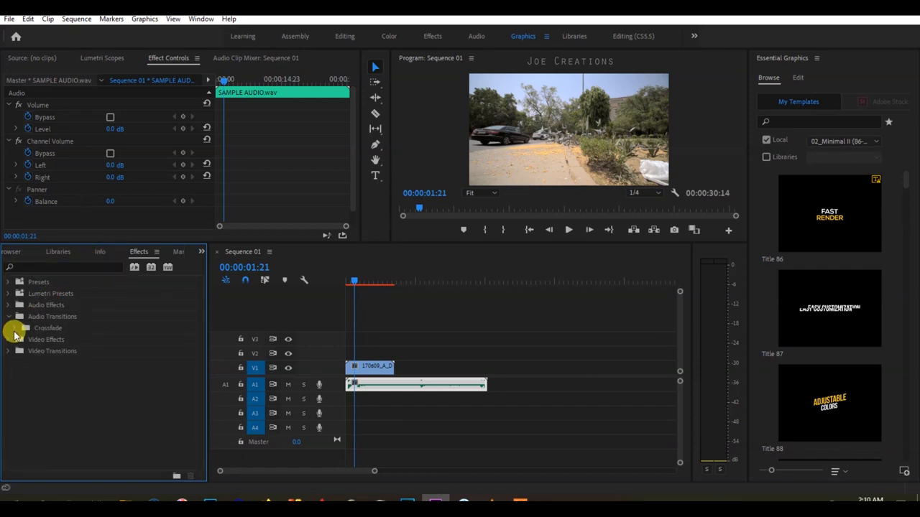
{"action": "left_click", "coordinate": [14, 328]}
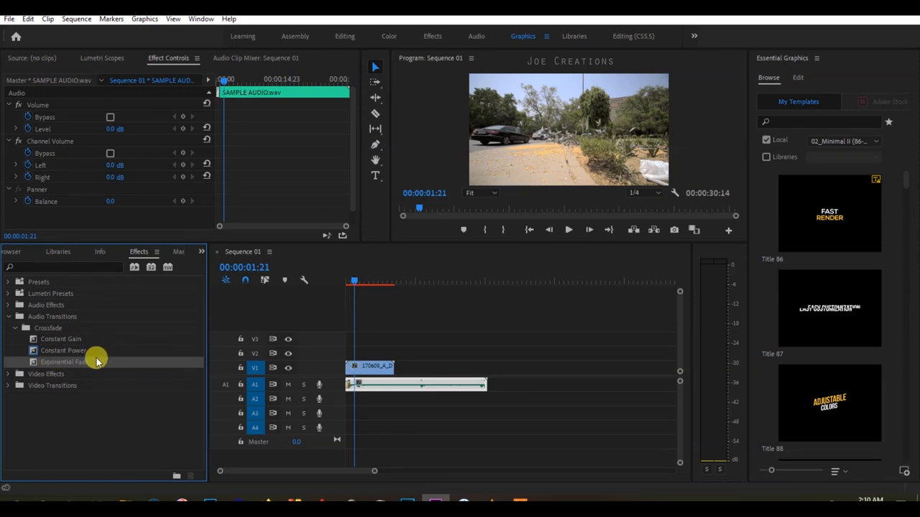
{"action": "left_click", "coordinate": [479, 281]}
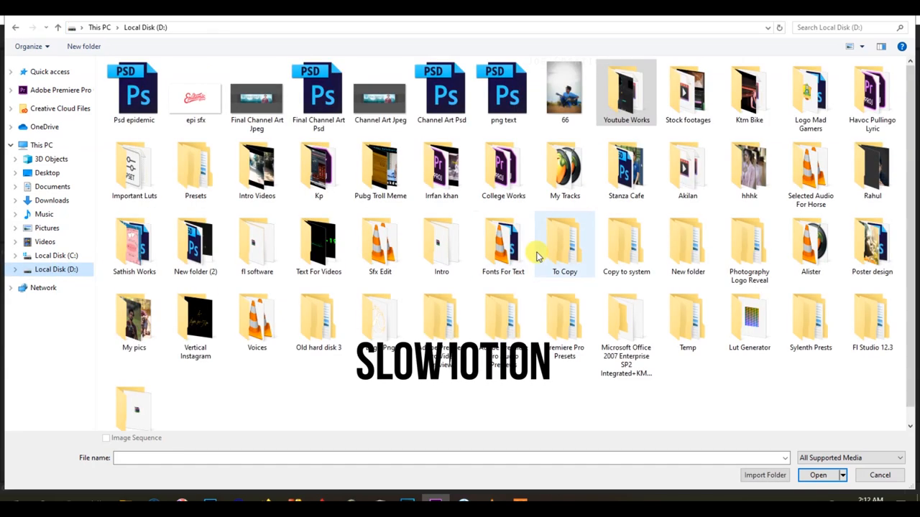
- Import 170609_C_Agra_113_1 from Stock footages, preview it, and select it on V1
{"action": "double_click", "coordinate": [687, 91]}
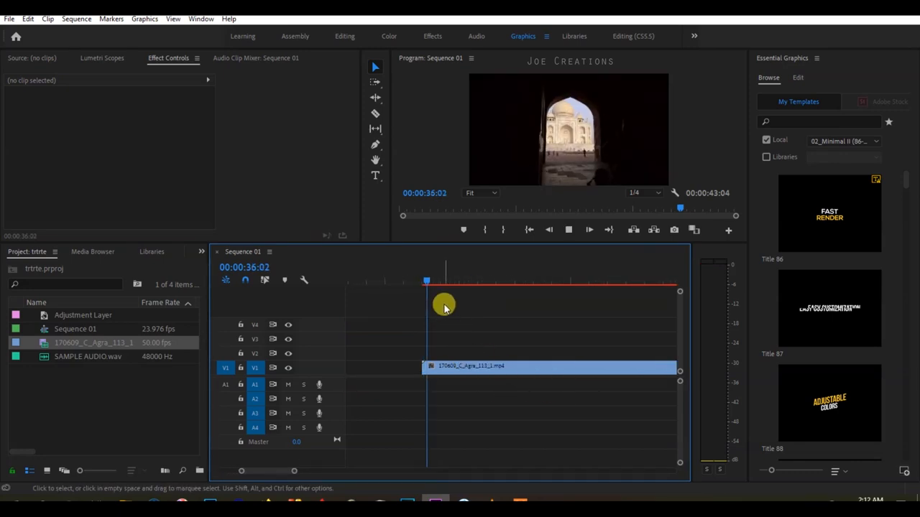
{"action": "left_click_drag", "start_coordinate": [443, 305], "coordinate": [492, 325]}
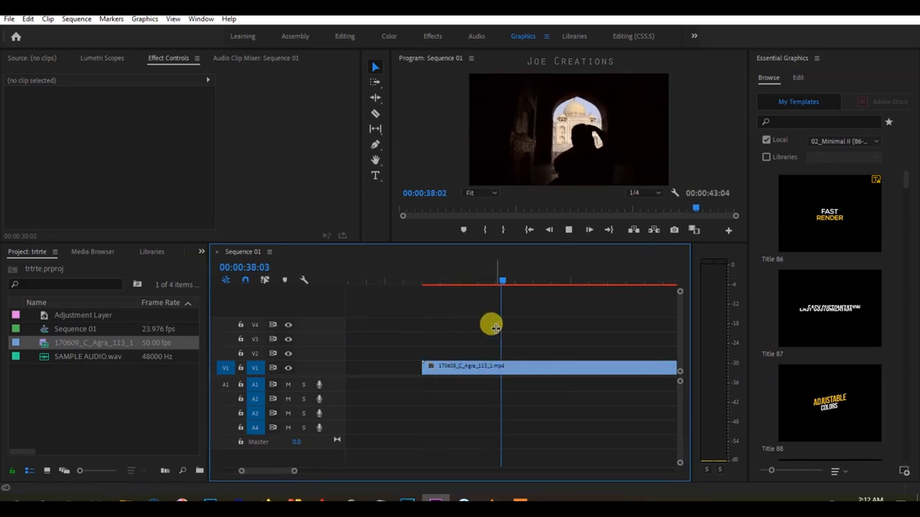
{"action": "left_click_drag", "start_coordinate": [501, 280], "coordinate": [426, 280]}
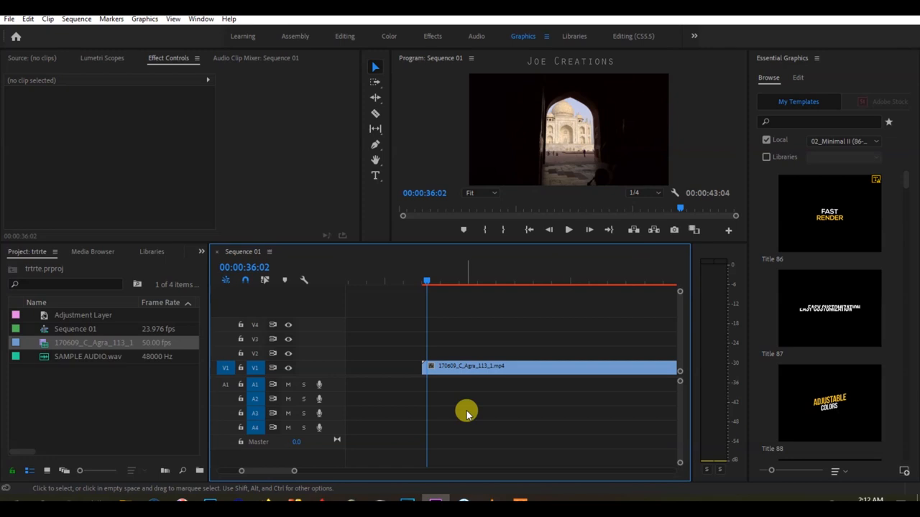
{"action": "mouse_move", "coordinate": [182, 348]}
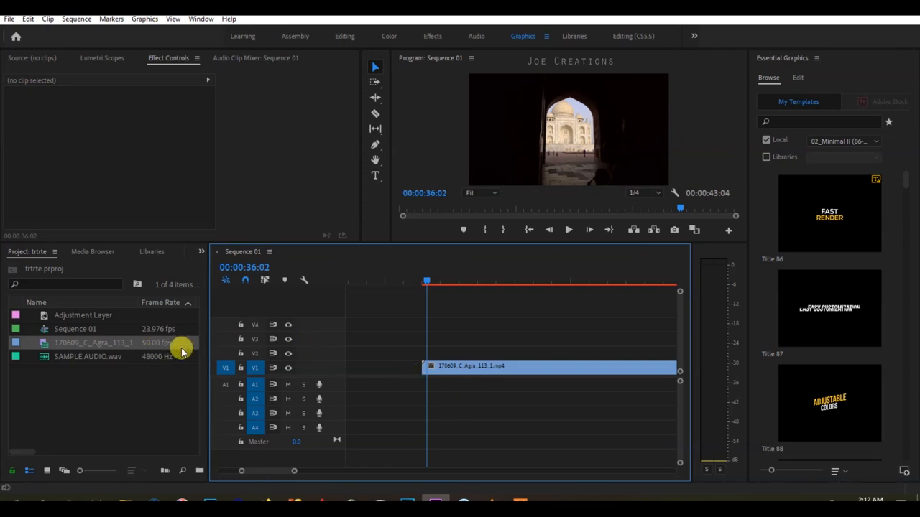
{"action": "left_click", "coordinate": [500, 367]}
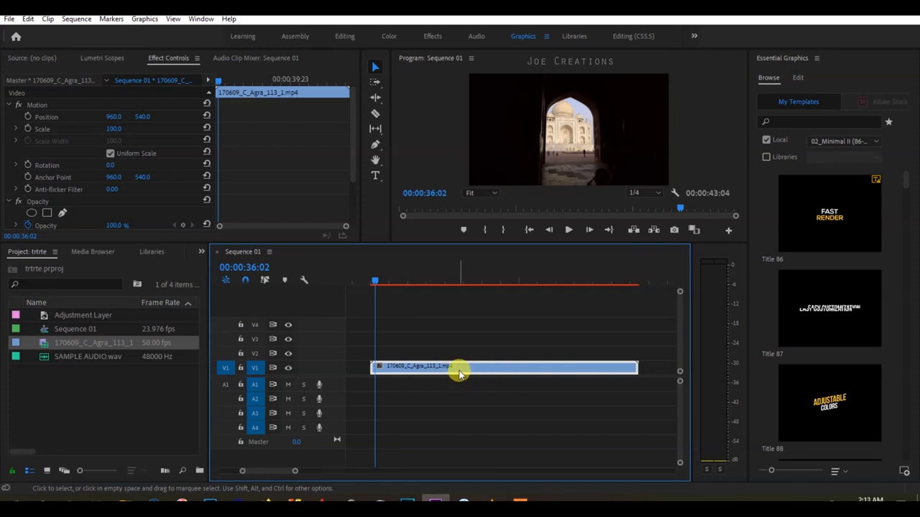
{"action": "mouse_move", "coordinate": [460, 370]}
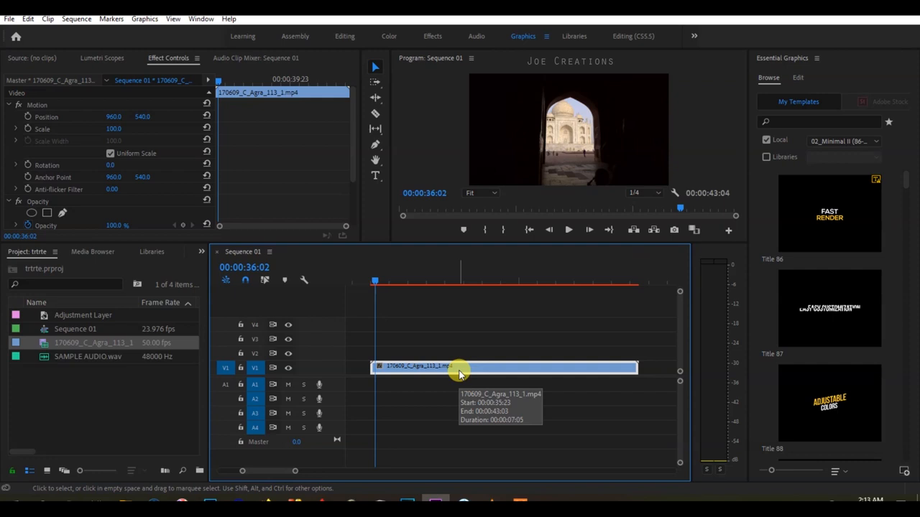
- Open Speed/Duration for the Agra clip to set its speed below 50%
{"action": "right_click", "coordinate": [460, 367]}
{"action": "type", "text": "48"}
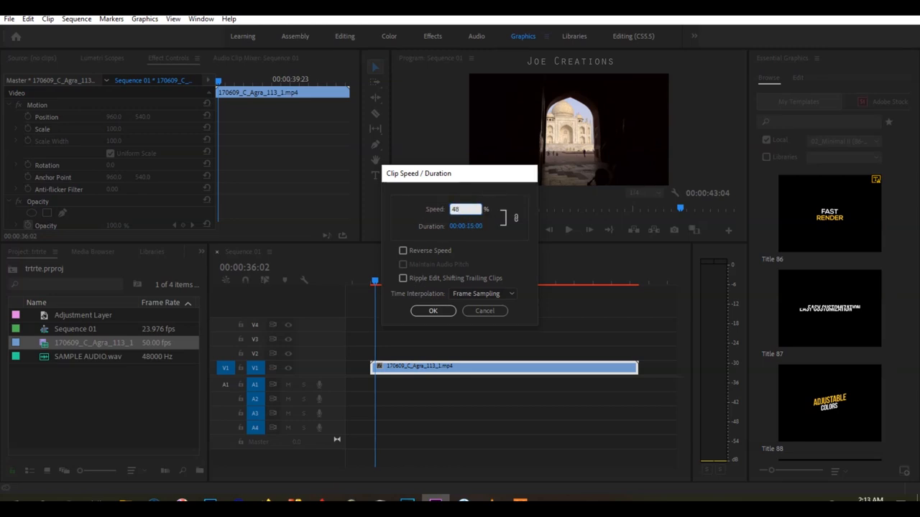
{"action": "left_click", "coordinate": [433, 311]}
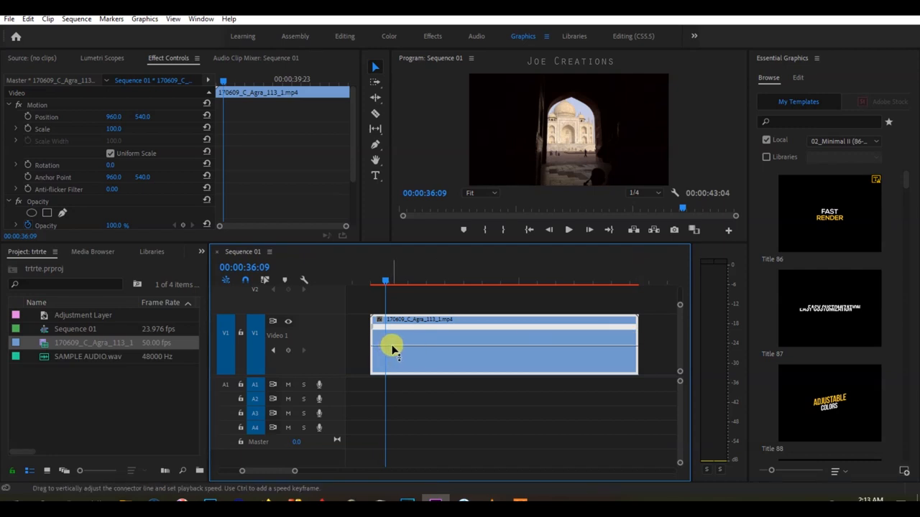
- Drag the Agra clip's speed rubber band down to slow its playback
{"action": "left_click_drag", "start_coordinate": [394, 350], "coordinate": [401, 372]}
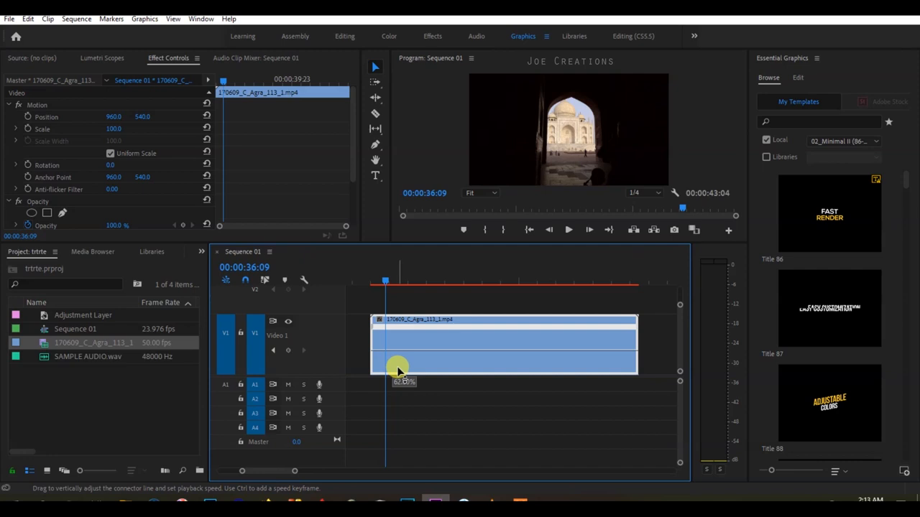
{"action": "left_click_drag", "start_coordinate": [399, 371], "coordinate": [424, 381]}
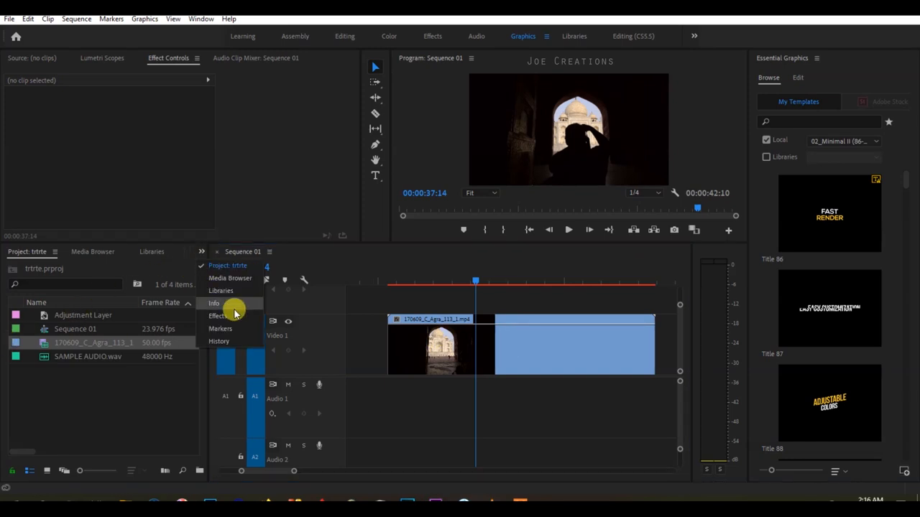
- Search the Effects panel for 'warp' to find Warp Stabilizer for the Agra clip
{"action": "left_click", "coordinate": [217, 316]}
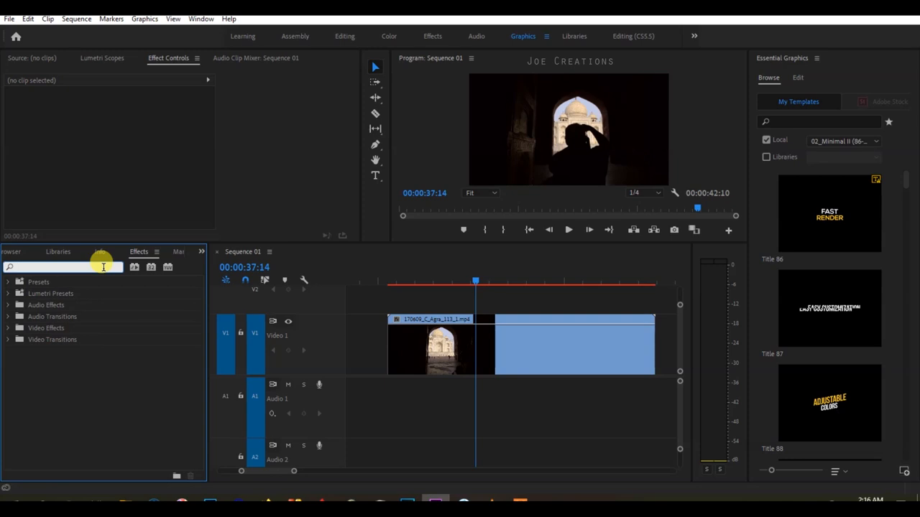
{"action": "type", "text": "warp"}
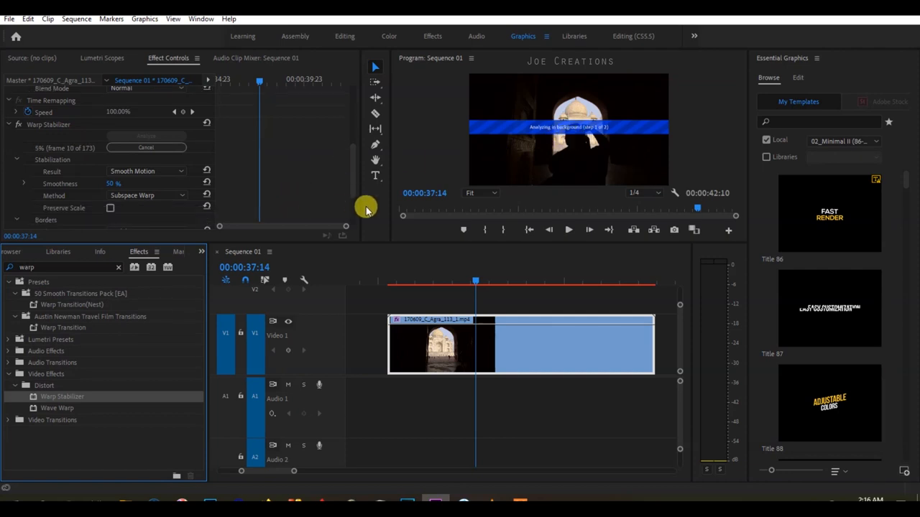
{"action": "mouse_move", "coordinate": [323, 192]}
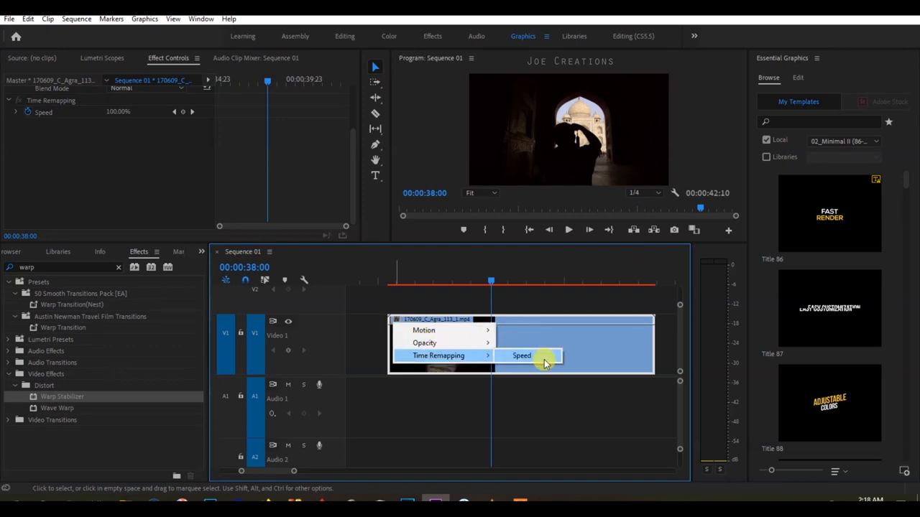
- Show the Agra clip's speed rubber band and drag it down to 40% speed
{"action": "left_click", "coordinate": [522, 356]}
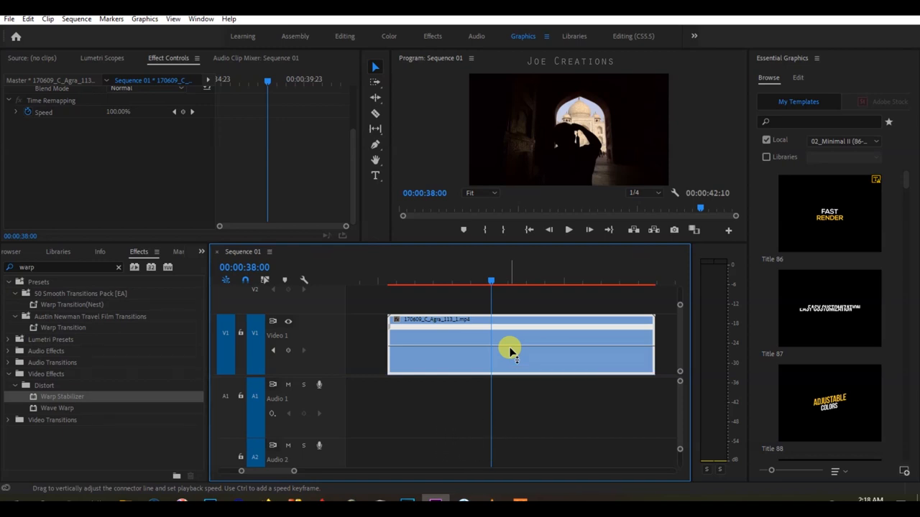
{"action": "left_click_drag", "start_coordinate": [511, 350], "coordinate": [510, 360]}
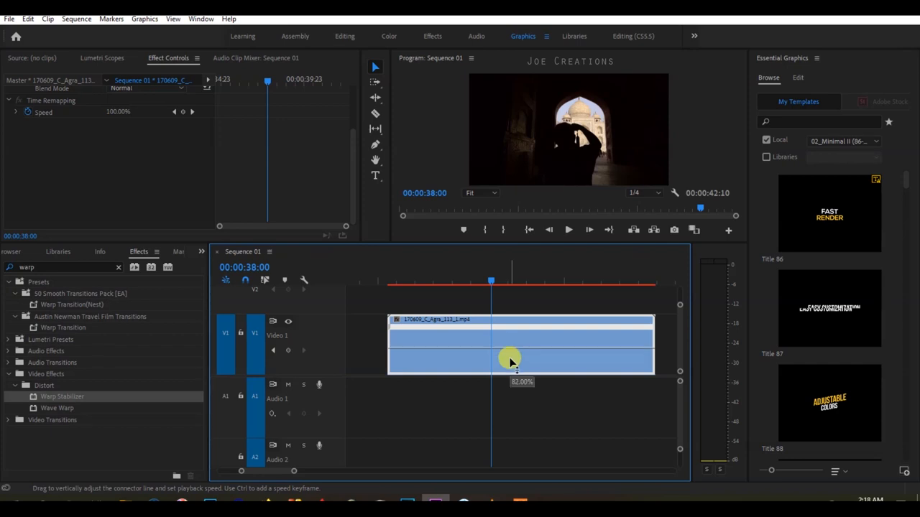
{"action": "left_click_drag", "start_coordinate": [511, 360], "coordinate": [511, 381]}
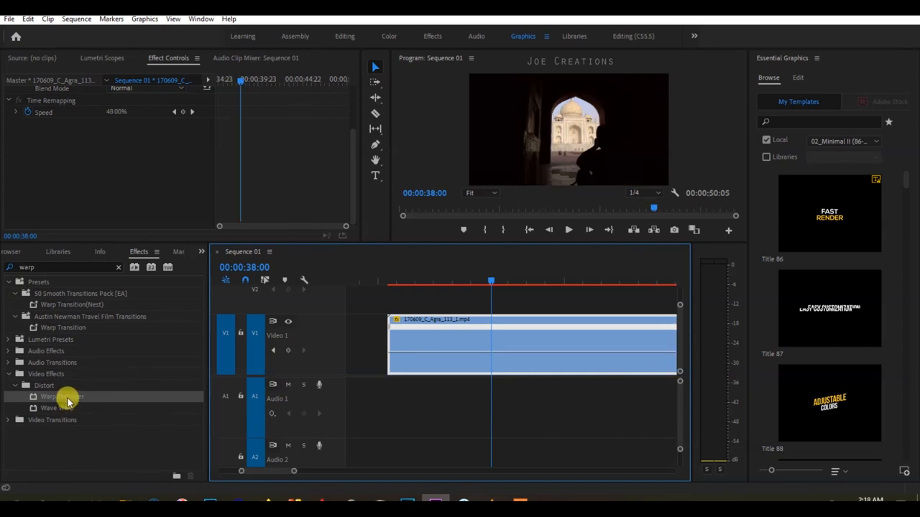
- Reapply Warp Stabilizer, then remove the clip via its context menu, leaving only sample audio
{"action": "double_click", "coordinate": [62, 396]}
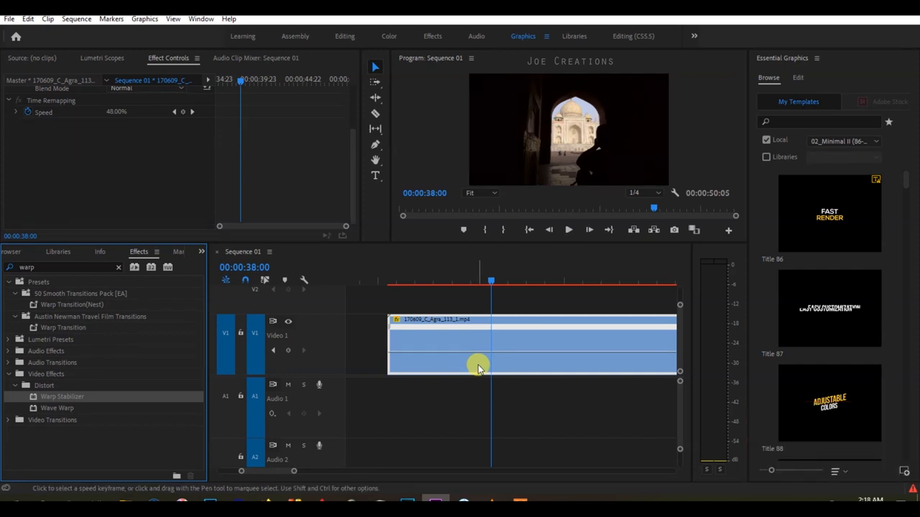
{"action": "mouse_move", "coordinate": [503, 359]}
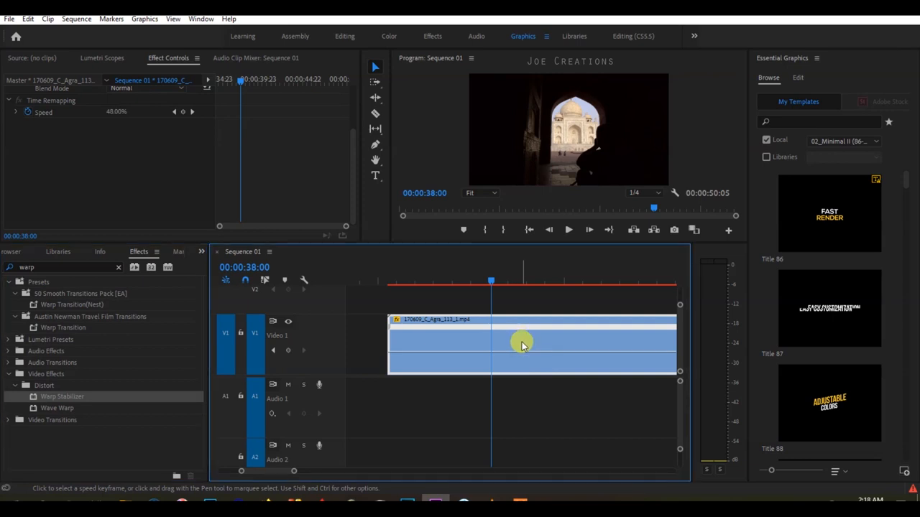
{"action": "right_click", "coordinate": [523, 345]}
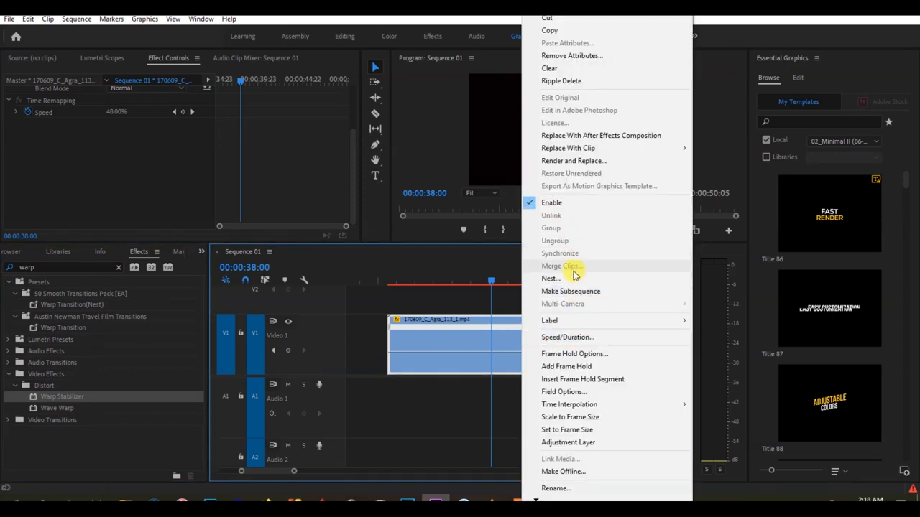
{"action": "left_click", "coordinate": [551, 279]}
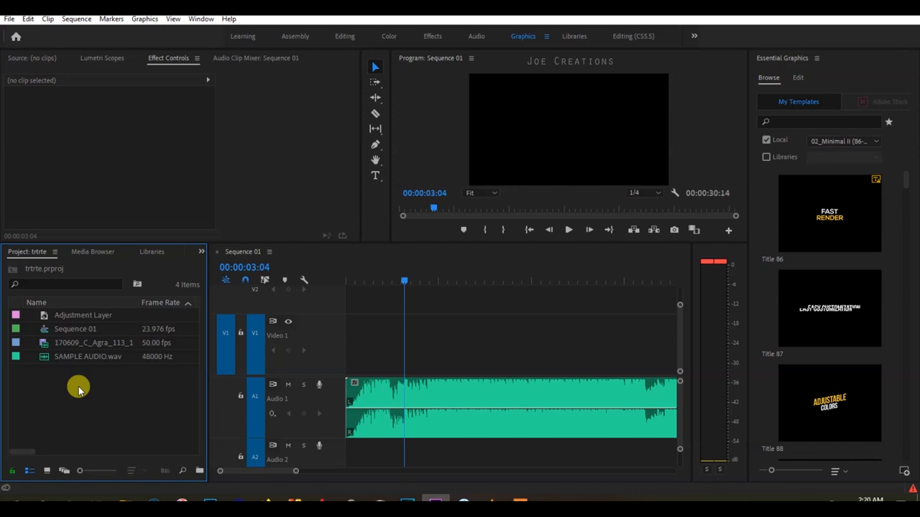
{"action": "mouse_move", "coordinate": [158, 388]}
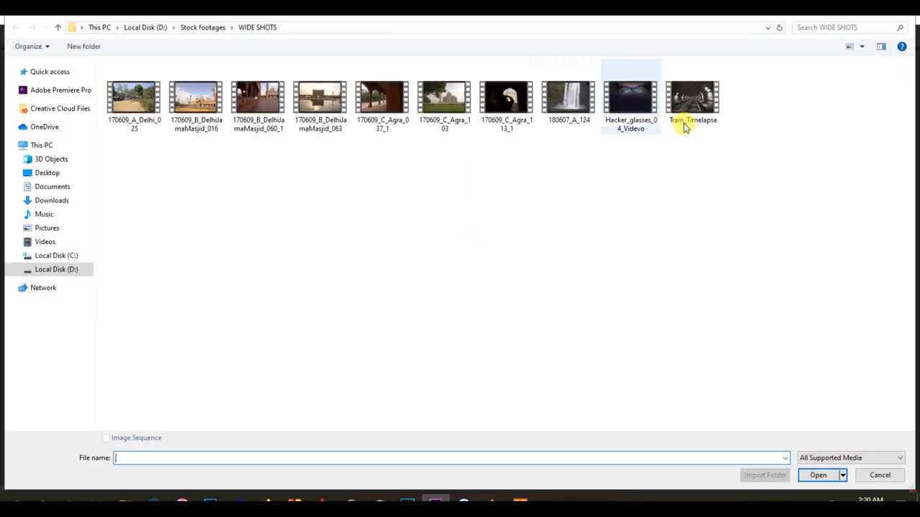
- Import Train_Timelapse.mov and place it on the video track above the sample audio
{"action": "left_click", "coordinate": [818, 475]}
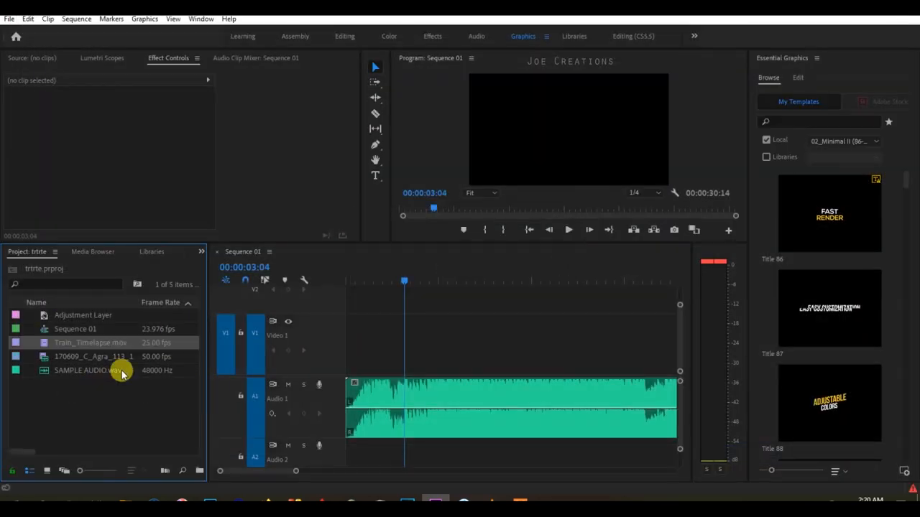
{"action": "left_click_drag", "start_coordinate": [90, 370], "coordinate": [366, 345]}
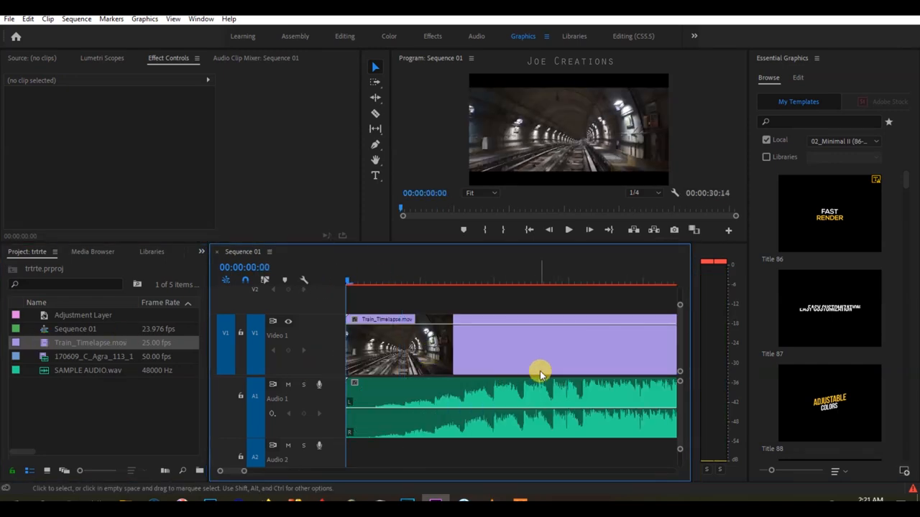
{"action": "mouse_move", "coordinate": [524, 409]}
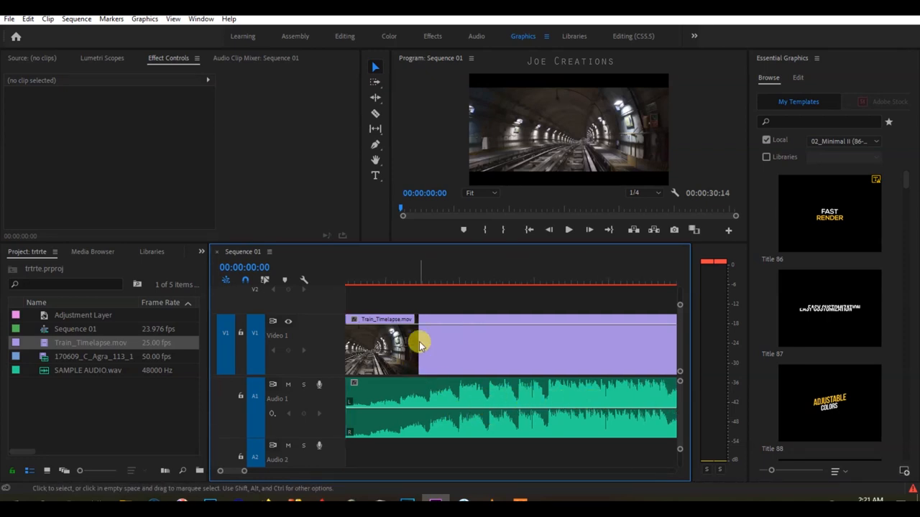
{"action": "mouse_move", "coordinate": [505, 347]}
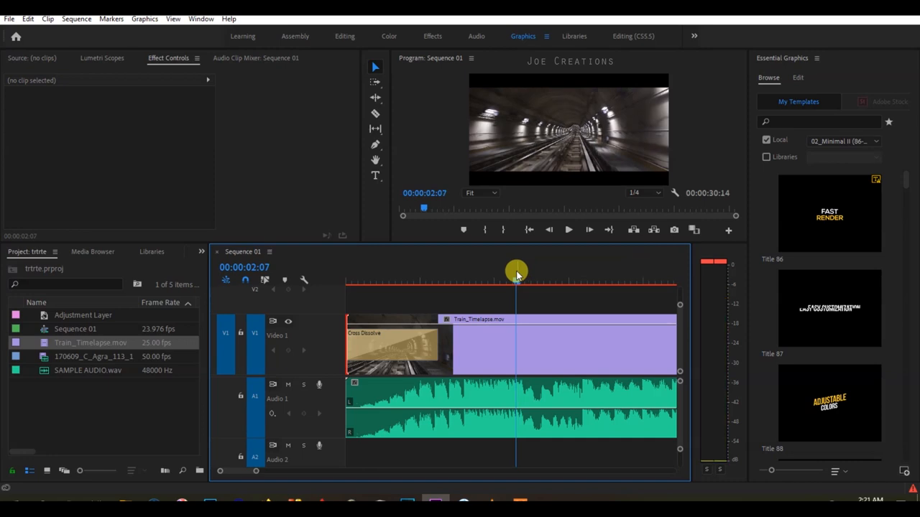
{"action": "left_click_drag", "start_coordinate": [516, 272], "coordinate": [536, 272]}
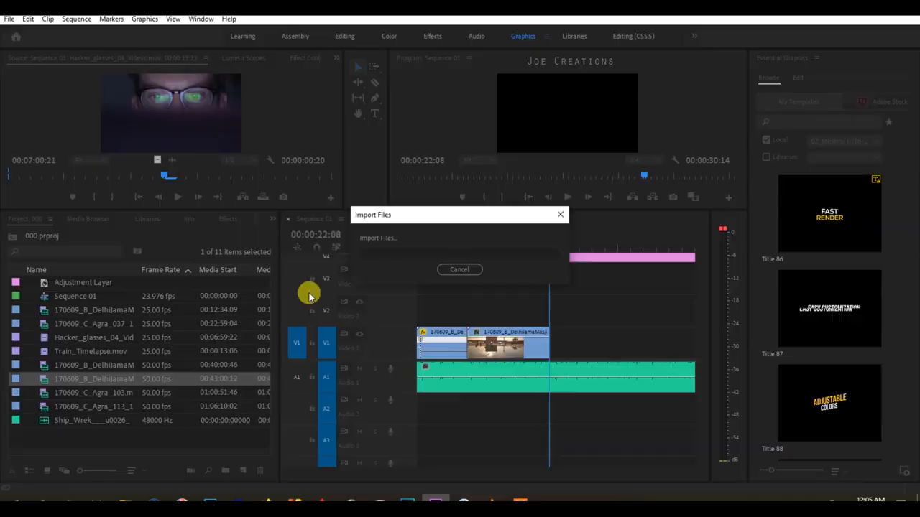
- Open SAMPLE EDITED's Sequence 01 and scrub through its Agra and Hacker_glasses clips
{"action": "left_click", "coordinate": [459, 270]}
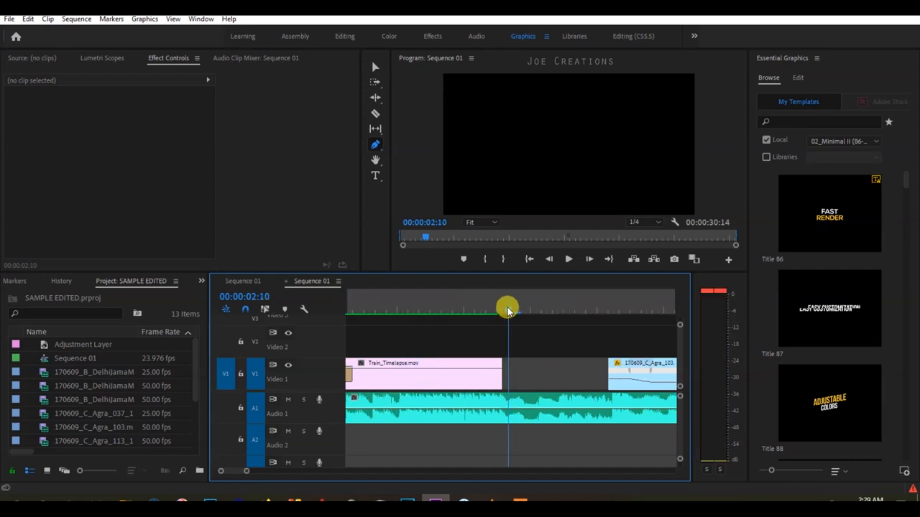
{"action": "left_click_drag", "start_coordinate": [507, 310], "coordinate": [480, 310]}
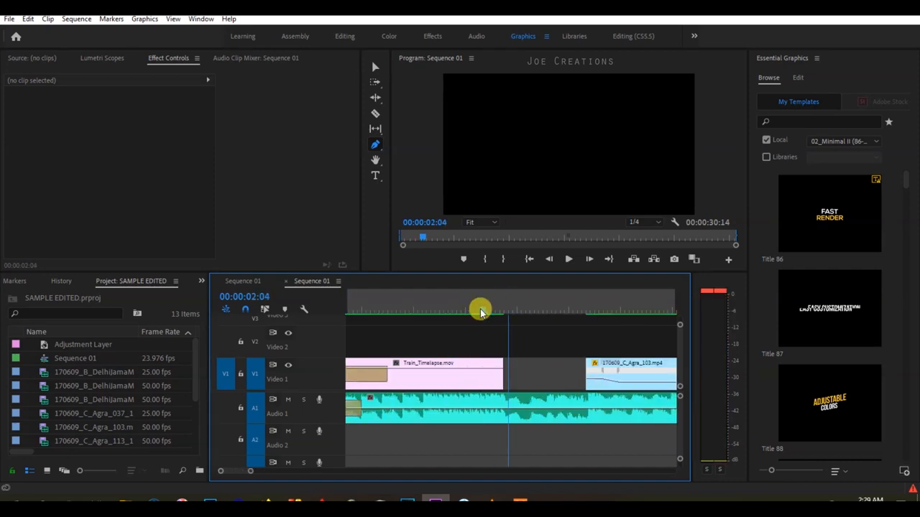
{"action": "left_click", "coordinate": [567, 260]}
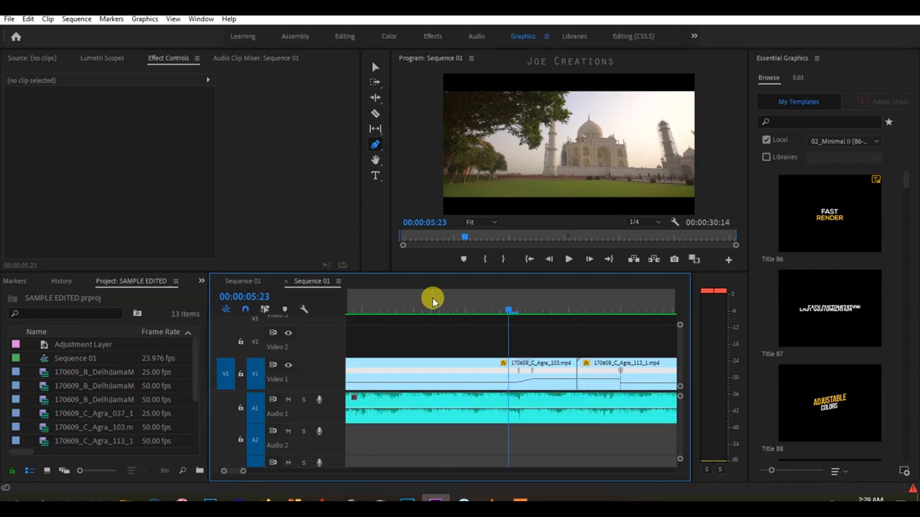
{"action": "left_click", "coordinate": [567, 259]}
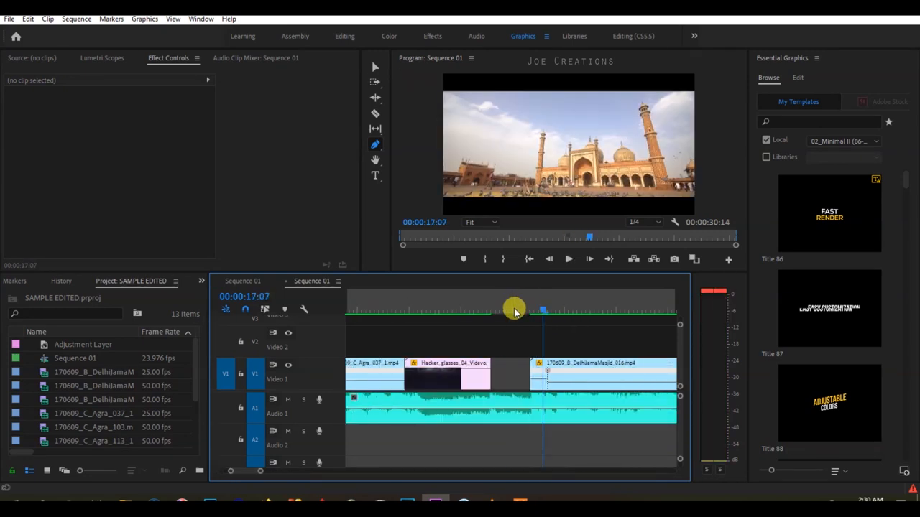
{"action": "left_click_drag", "start_coordinate": [513, 311], "coordinate": [465, 311]}
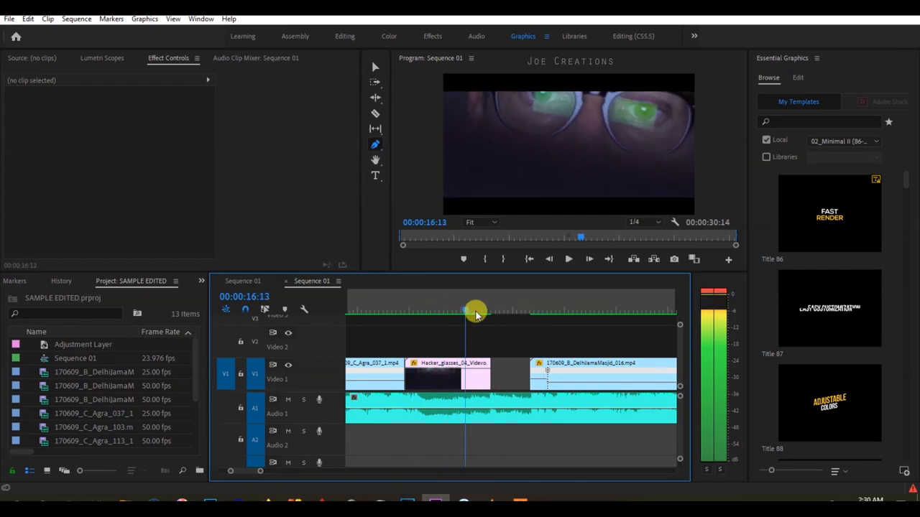
{"action": "left_click_drag", "start_coordinate": [474, 311], "coordinate": [399, 311]}
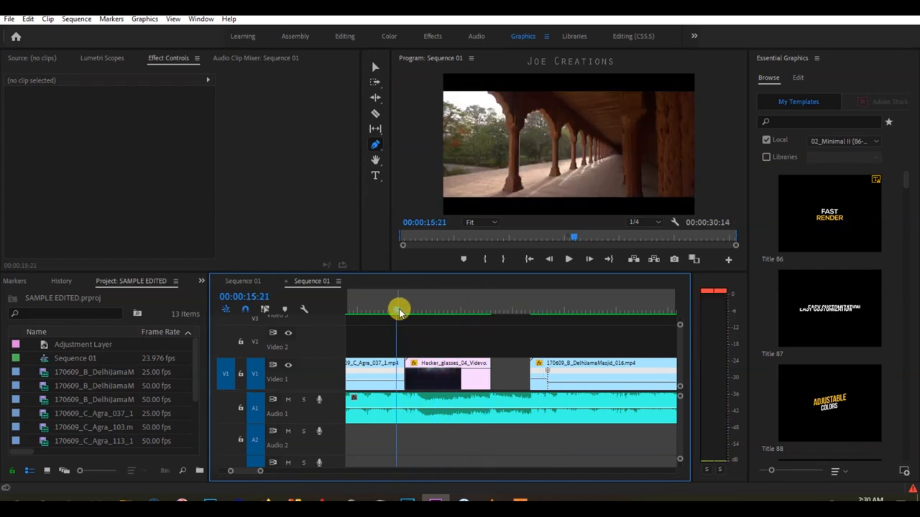